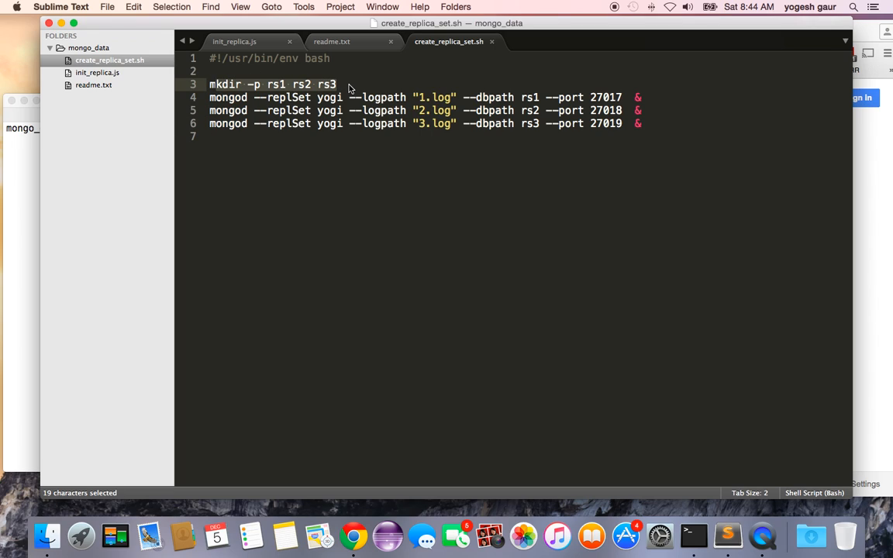
# Step: Run ./create_replica_set.sh to start the three yogi mongod instances
pyautogui.click(349, 84)
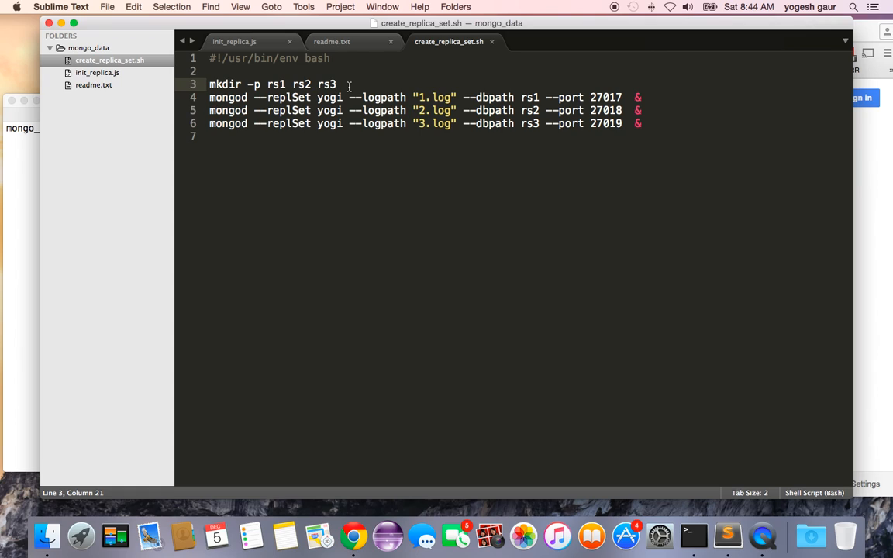
pyautogui.moveTo(383, 87)
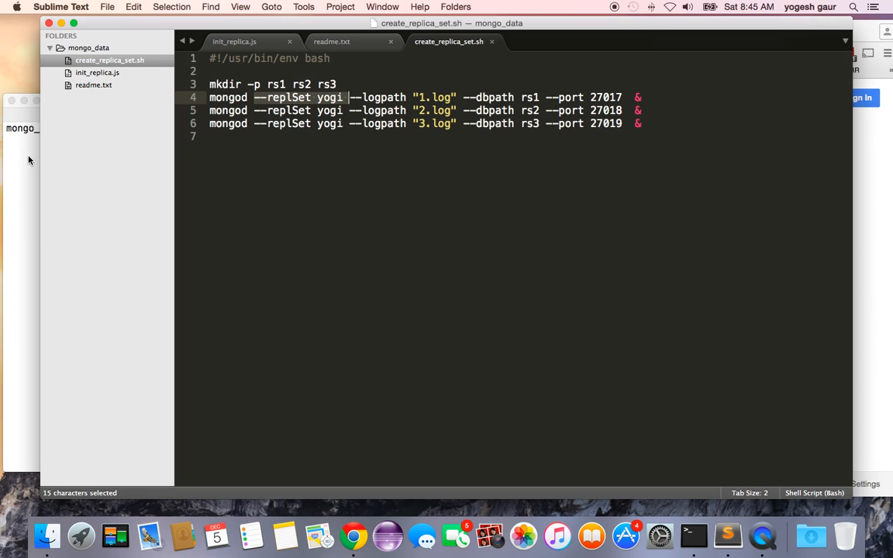
pyautogui.click(695, 536)
pyautogui.write('ls')
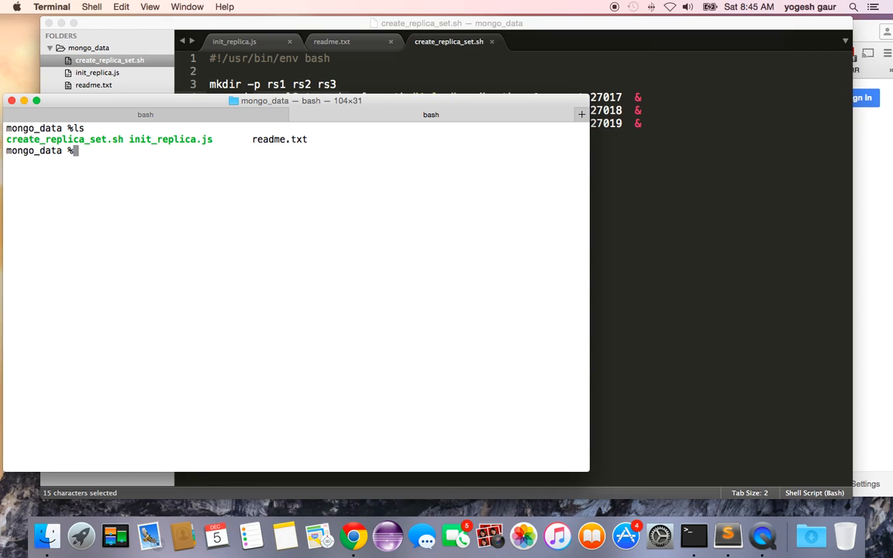
pyautogui.write('./create_replica_set.sh')
pyautogui.write('ps -ef |')
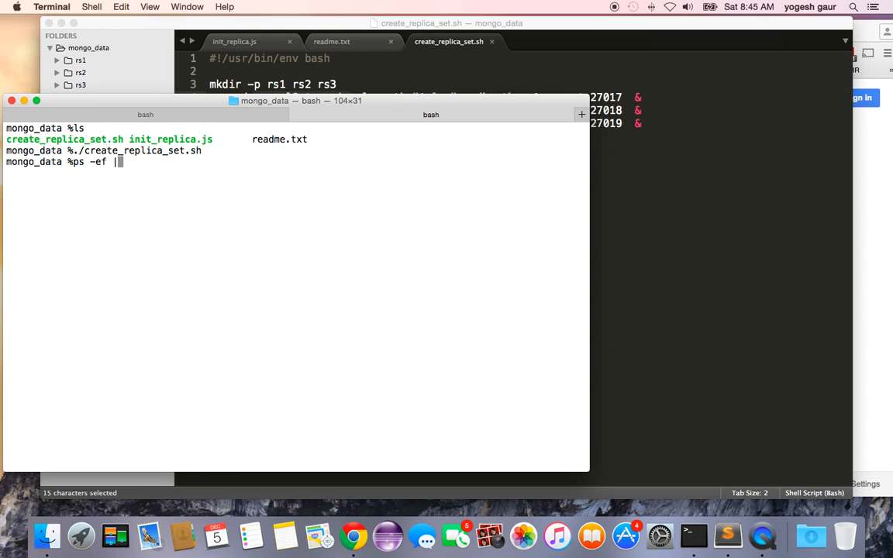
# Step: List mongod processes on ports 27017–27019 with ps -ef | grep, then start the mongo shell
pyautogui.write('grep mongod')
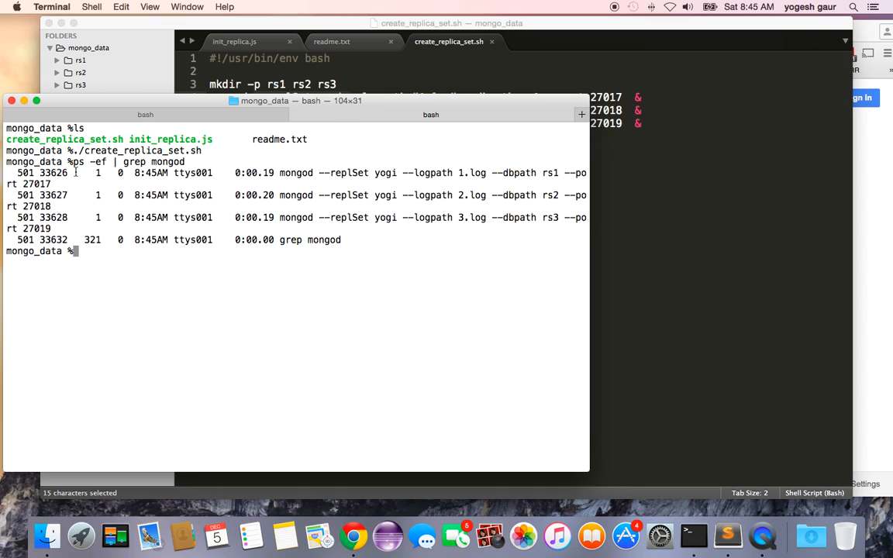
pyautogui.moveTo(313, 196)
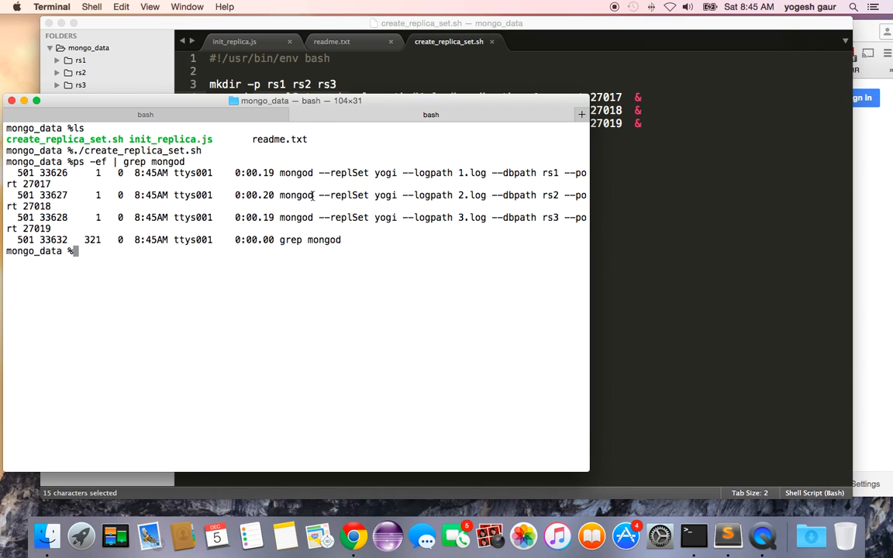
pyautogui.moveTo(422, 248)
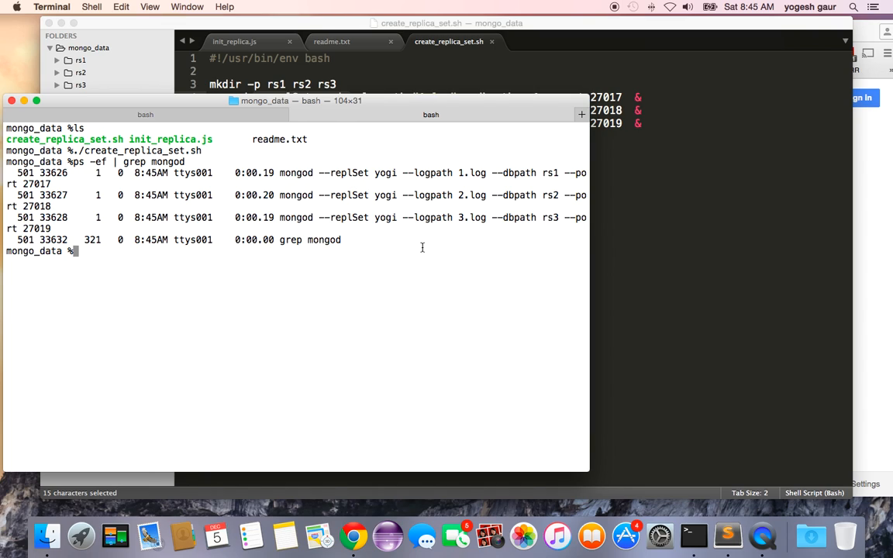
pyautogui.moveTo(345, 280)
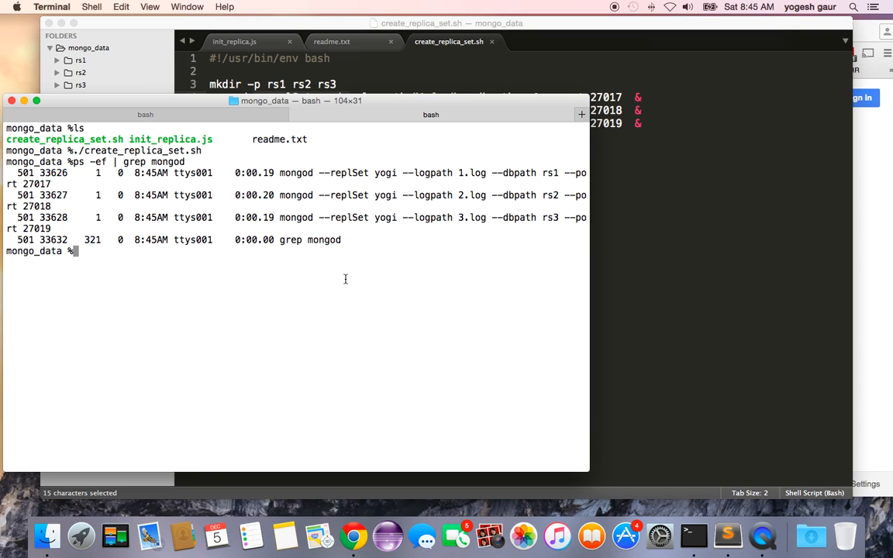
pyautogui.write('mongo')
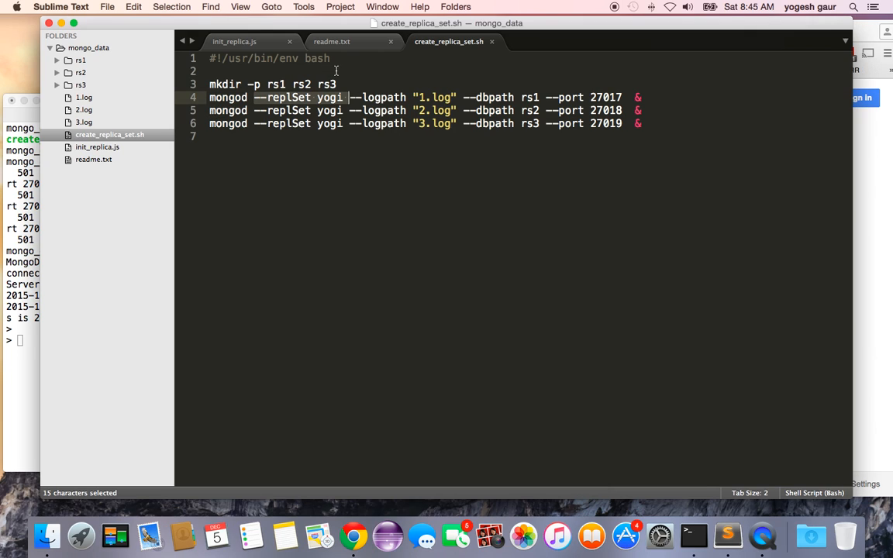
# Step: Copy the yogi config block with three localhost members from init_replica.js
pyautogui.click(232, 42)
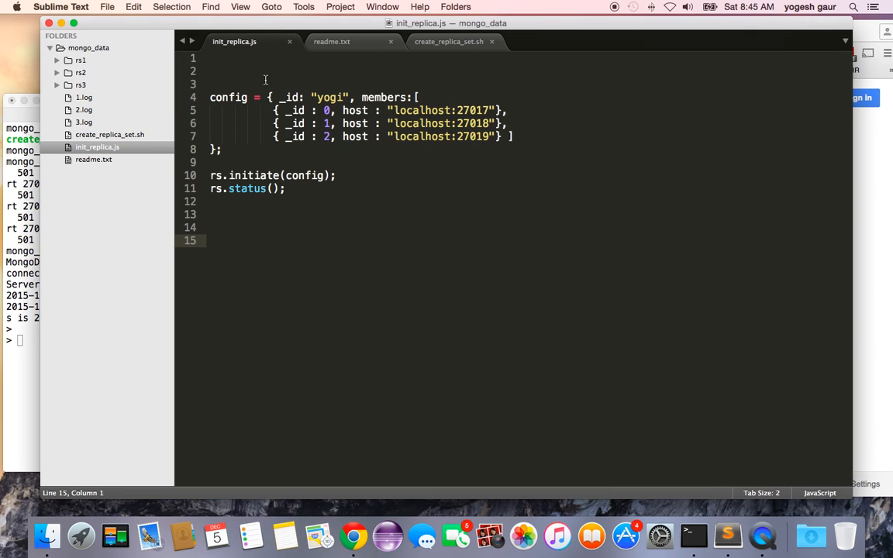
pyautogui.moveTo(211, 97); pyautogui.dragTo(220, 149)
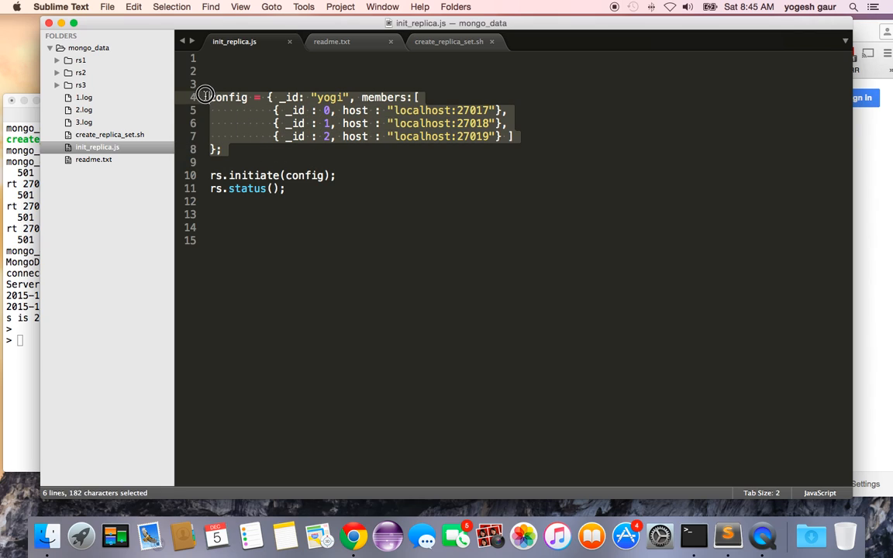
pyautogui.press('cmd+c')
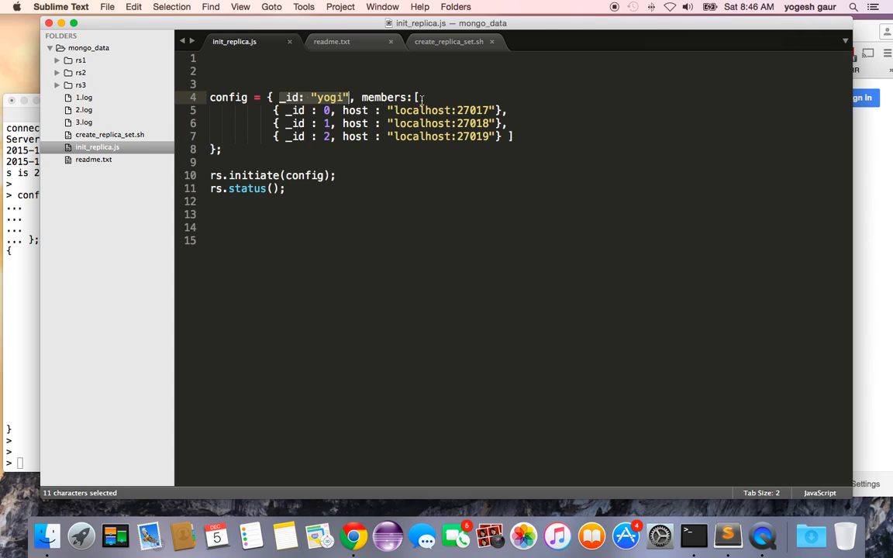
# Step: Paste the config into the shell and copy the rs.initiate(config); line
pyautogui.click(419, 96)
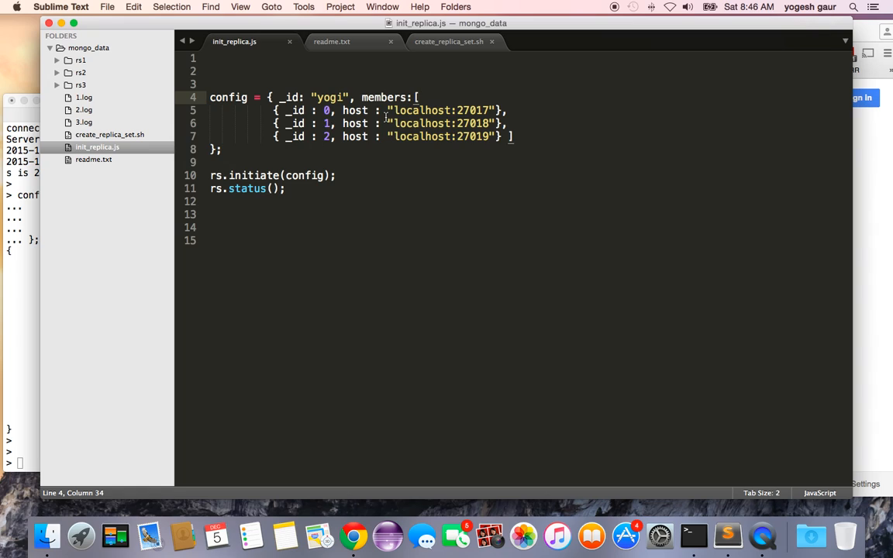
pyautogui.click(422, 110)
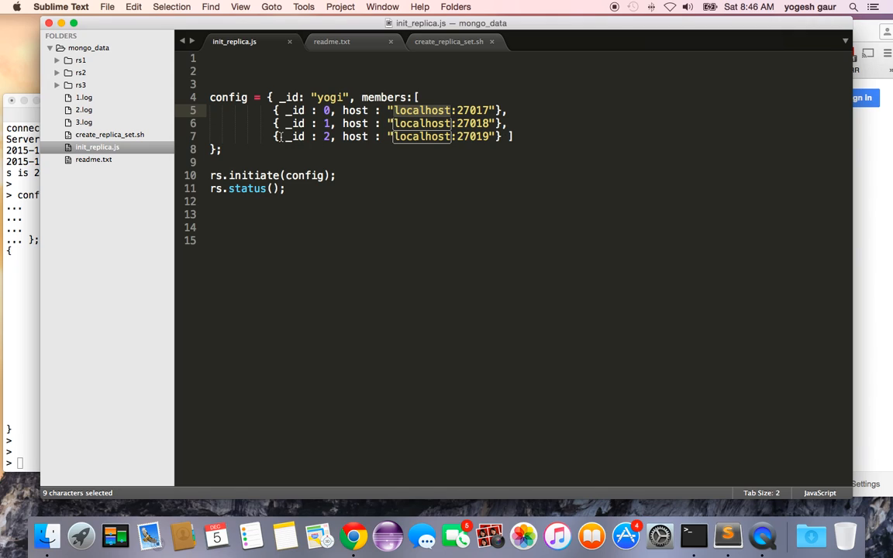
pyautogui.click(233, 149)
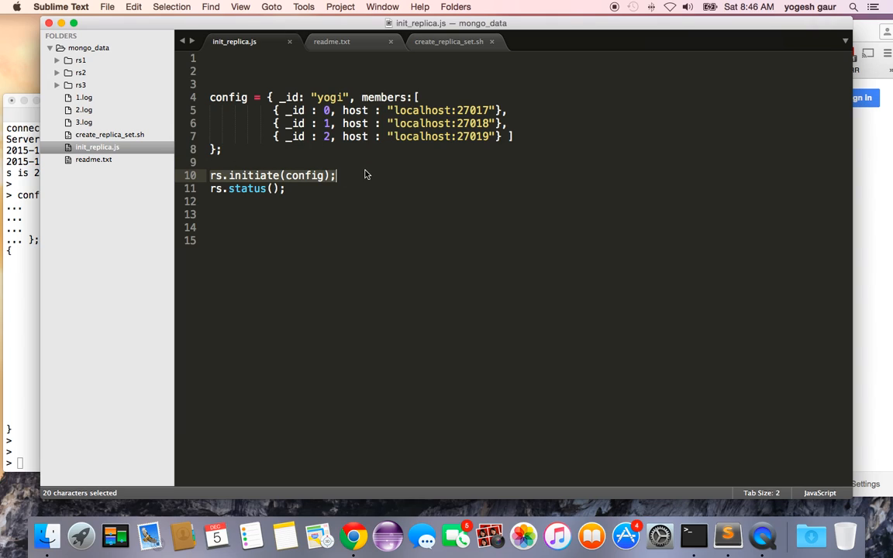
pyautogui.press('cmd+c')
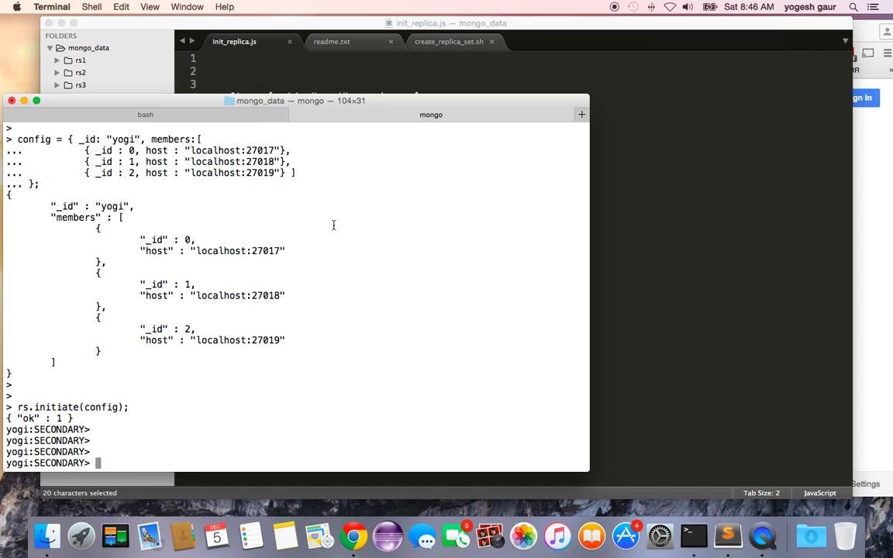
# Step: Run rs.initiate(config) and rs.status() in the shell, showing localhost:27017 as PRIMARY
pyautogui.click(254, 71)
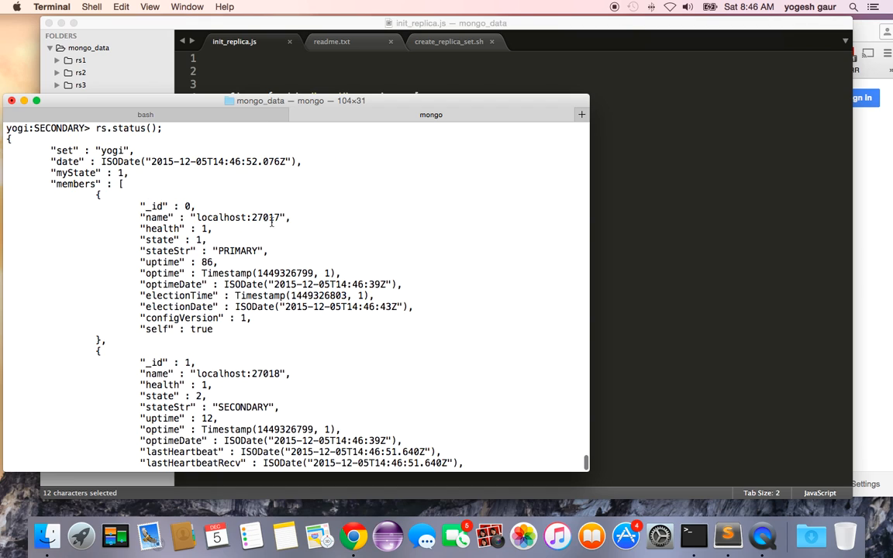
pyautogui.scroll(-3)
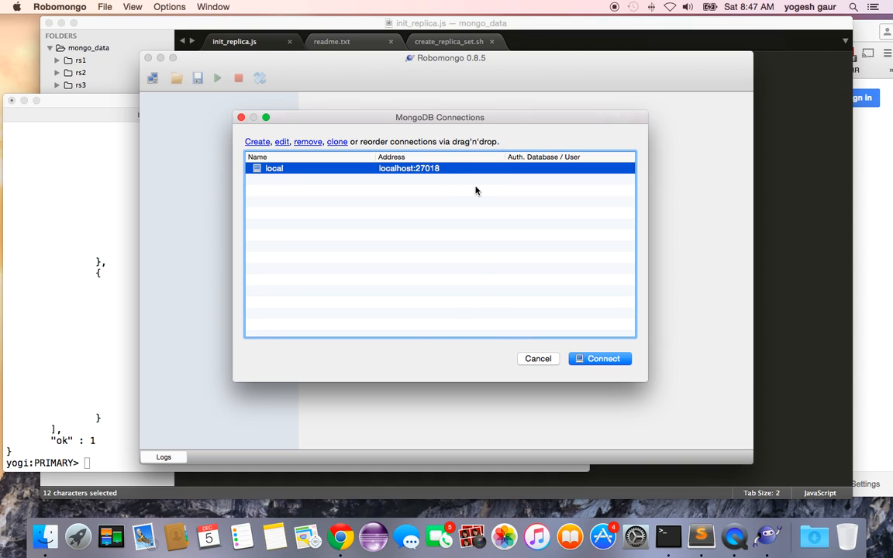
# Step: Change the local connection's port from 27018 to 27017, save and connect
pyautogui.click(282, 141)
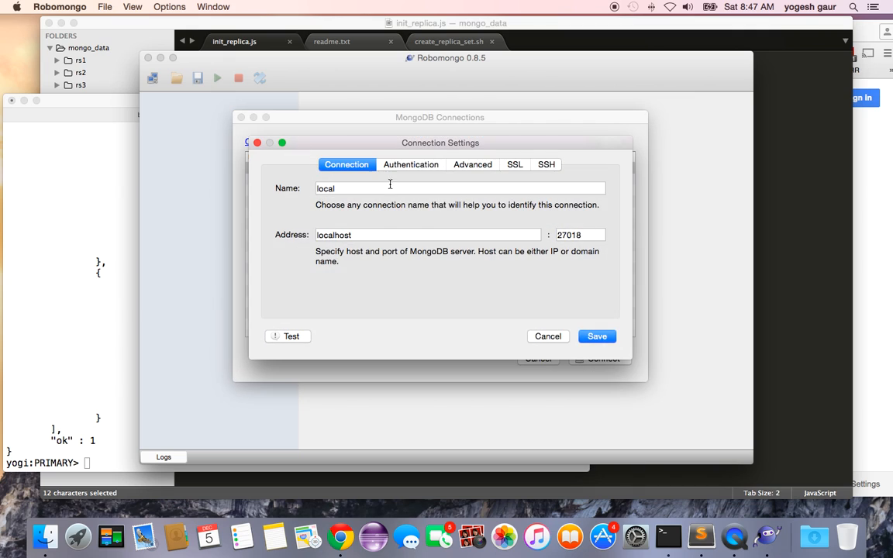
pyautogui.press('Backspace')
pyautogui.write('7')
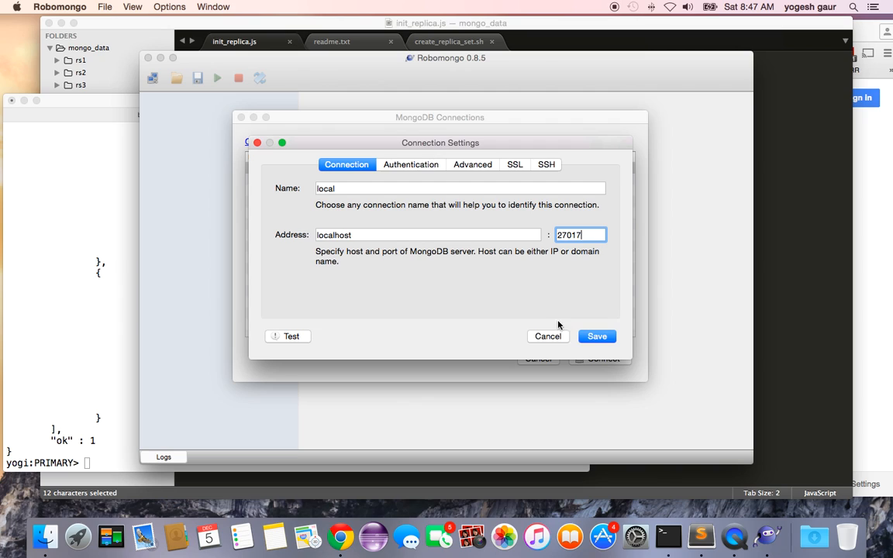
pyautogui.click(547, 337)
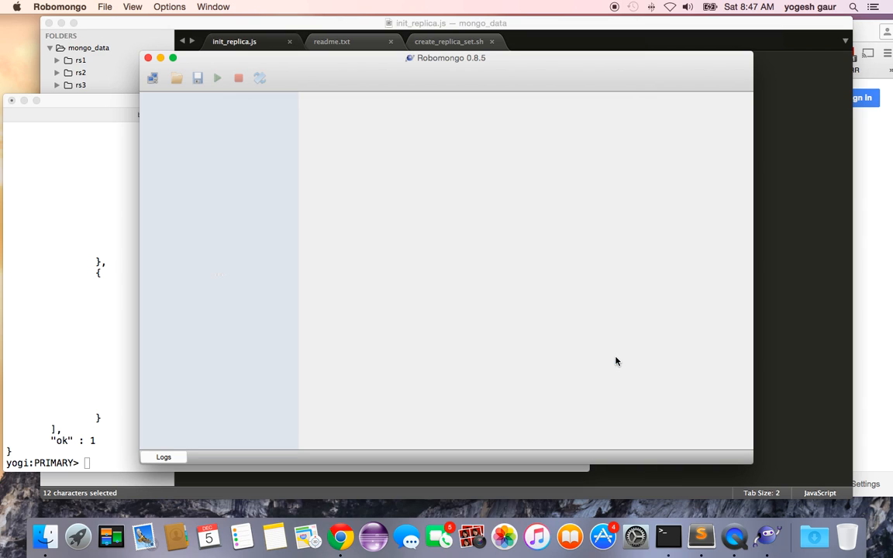
pyautogui.rightClick(174, 96)
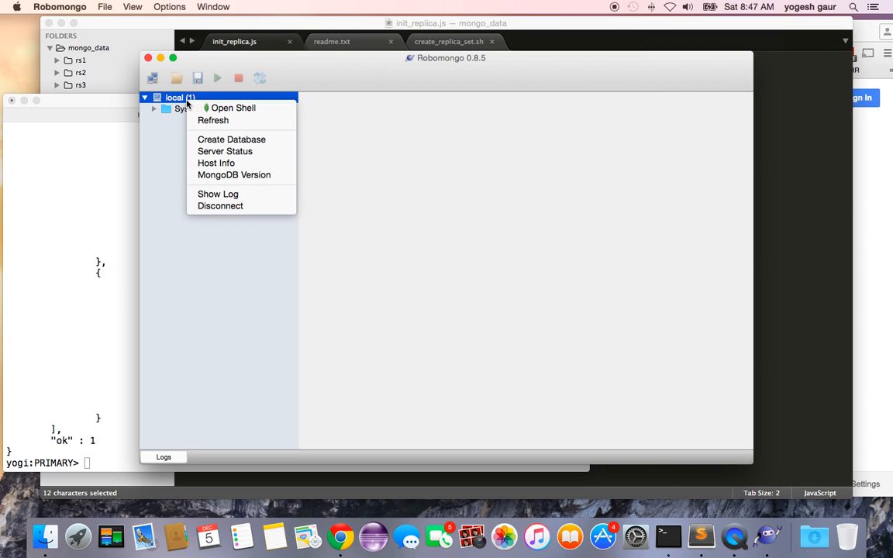
# Step: Create the book database and expand it in the sidebar
pyautogui.click(231, 140)
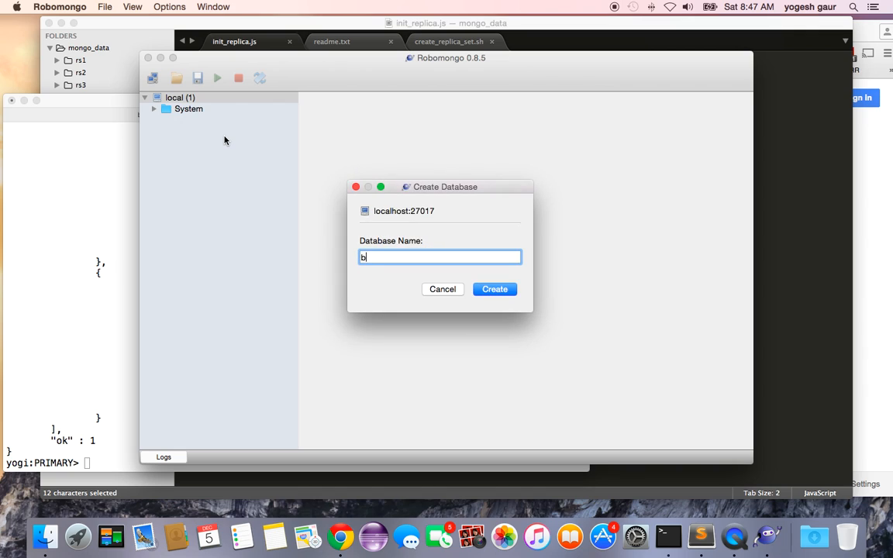
pyautogui.click(495, 290)
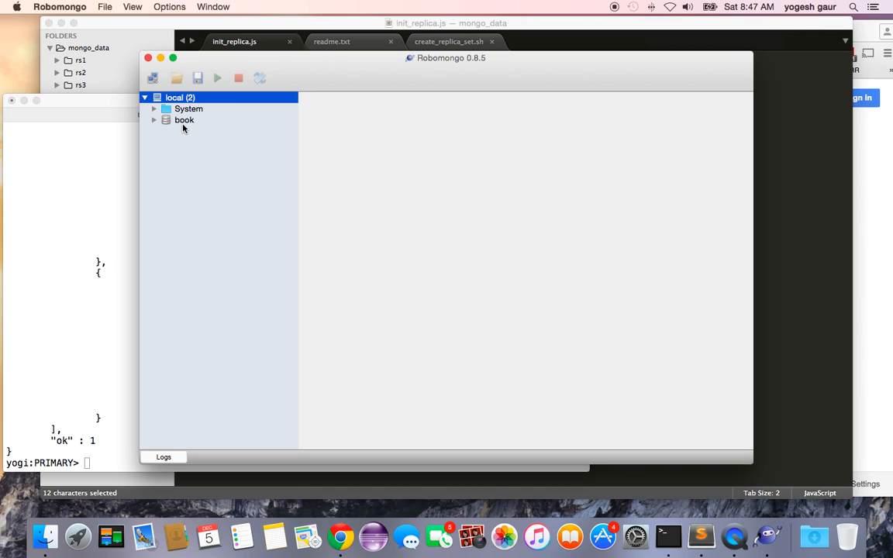
pyautogui.rightClick(184, 121)
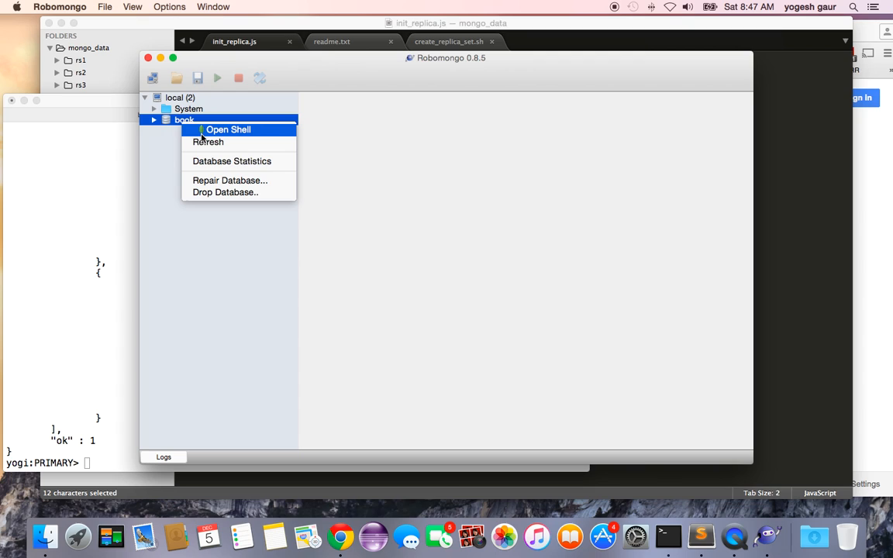
pyautogui.click(155, 121)
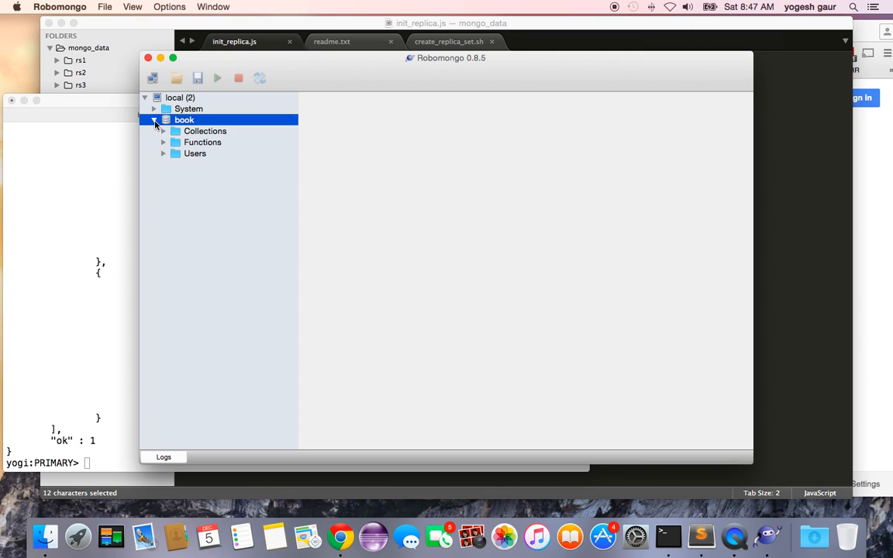
# Step: Create a new collection named list under book's Collections
pyautogui.rightClick(204, 131)
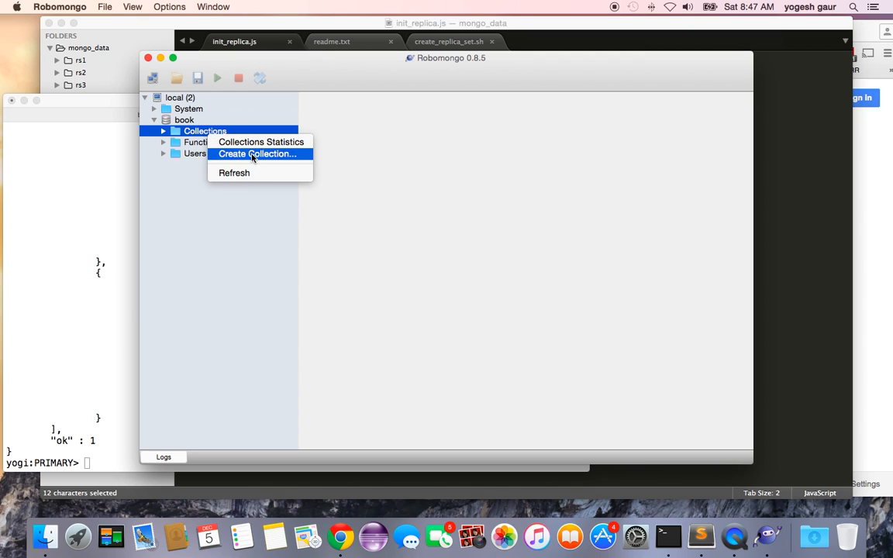
pyautogui.click(258, 154)
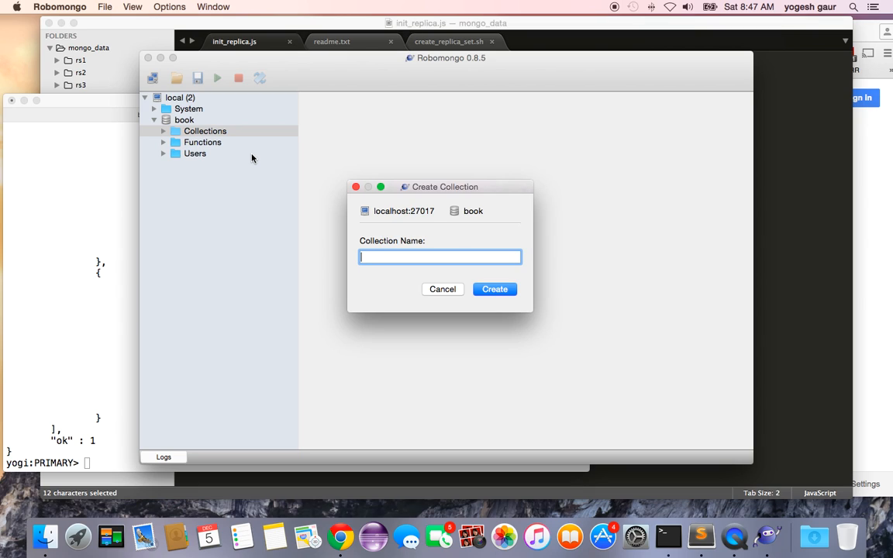
pyautogui.write('list')
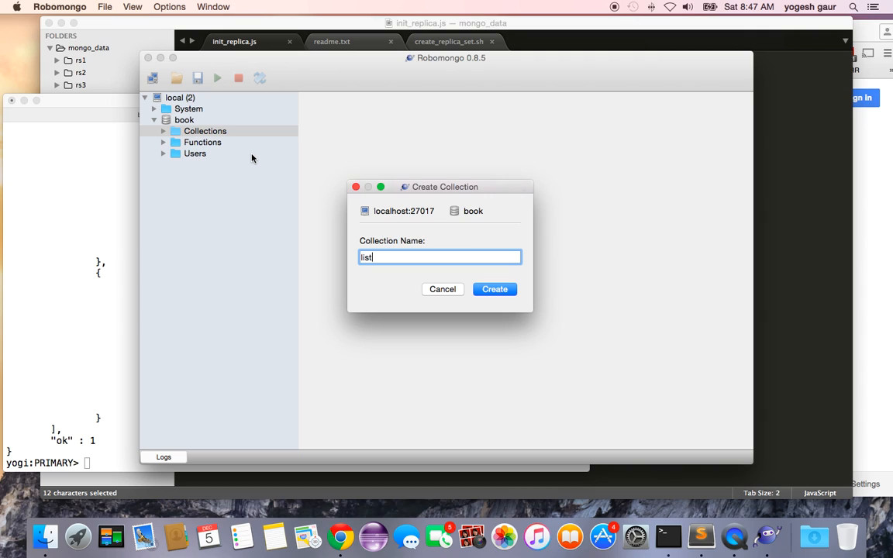
pyautogui.click(493, 290)
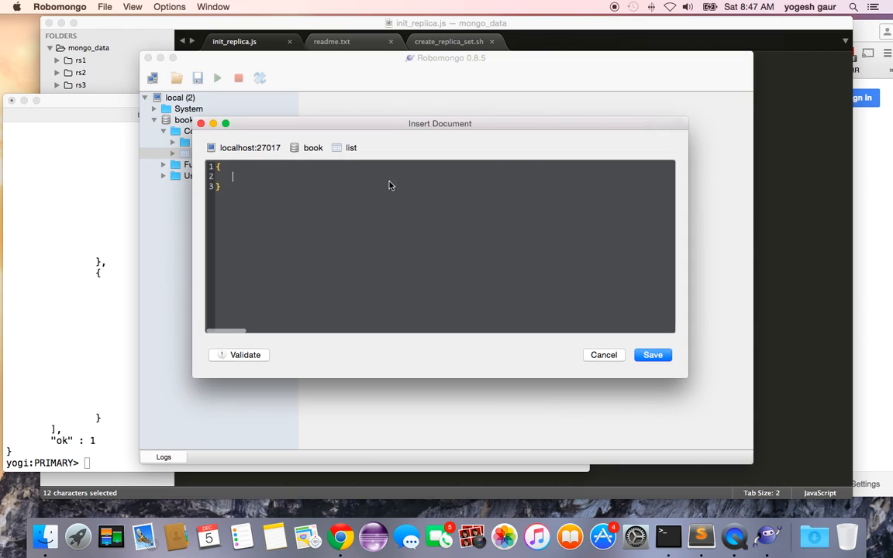
# Step: Insert a document { title : 'first book', author : 'yogi' } into book.list and save it
pyautogui.write('tiel')
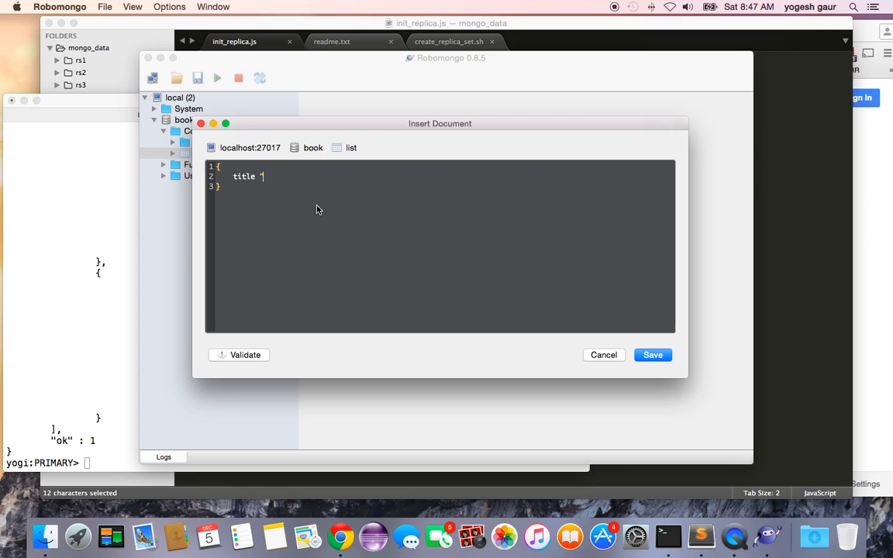
pyautogui.write(": 'first book',")
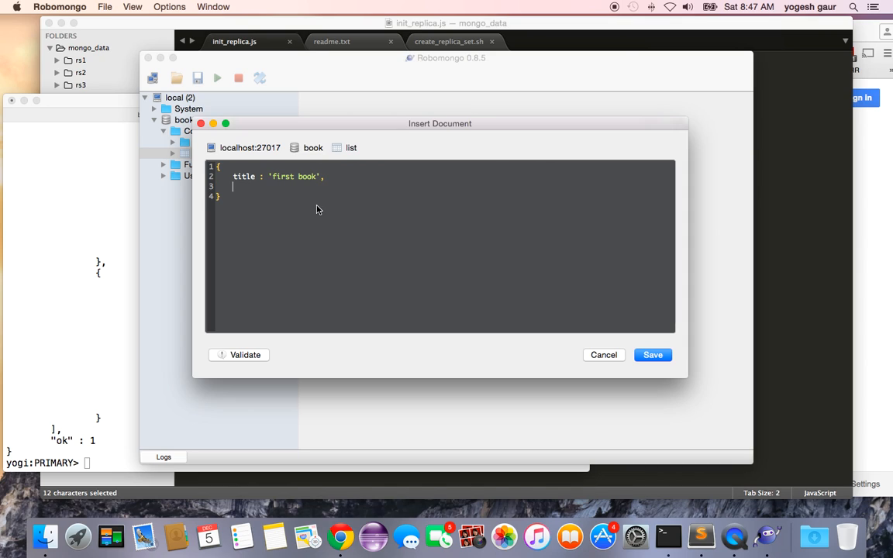
pyautogui.write("author : 'yo")
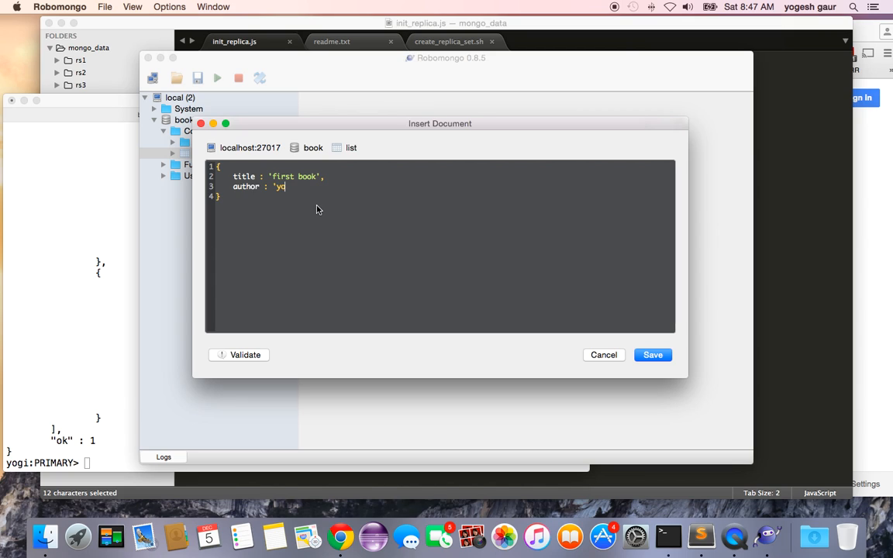
pyautogui.write("gi'")
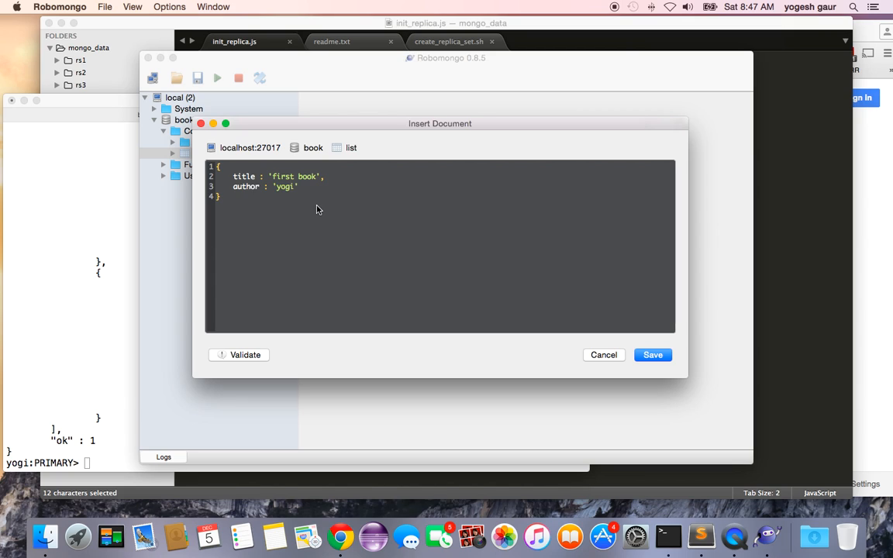
pyautogui.click(653, 355)
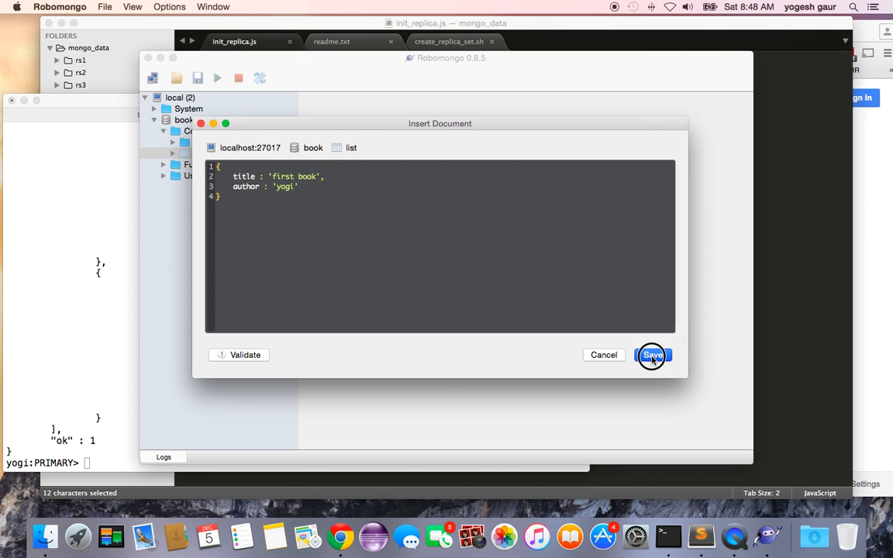
# Step: View the stored list document as JSON text with its _id, title and author
pyautogui.click(653, 355)
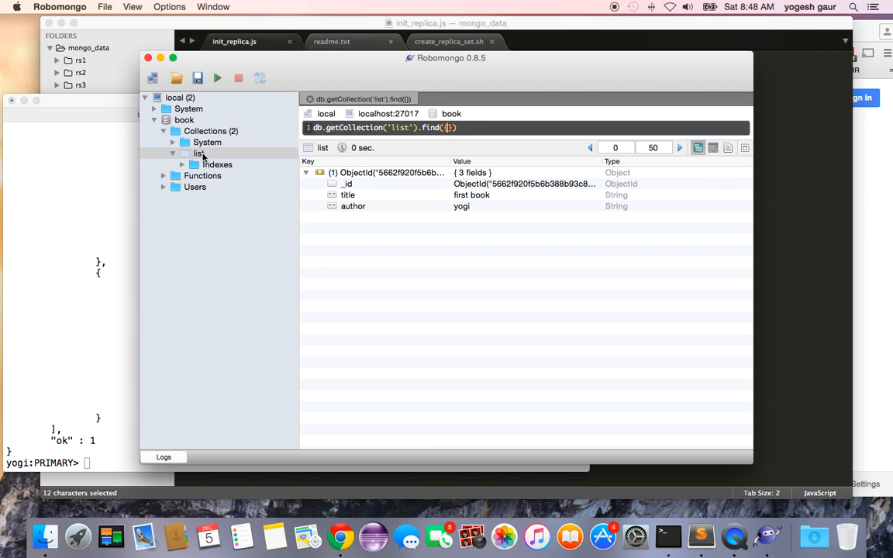
pyautogui.click(728, 147)
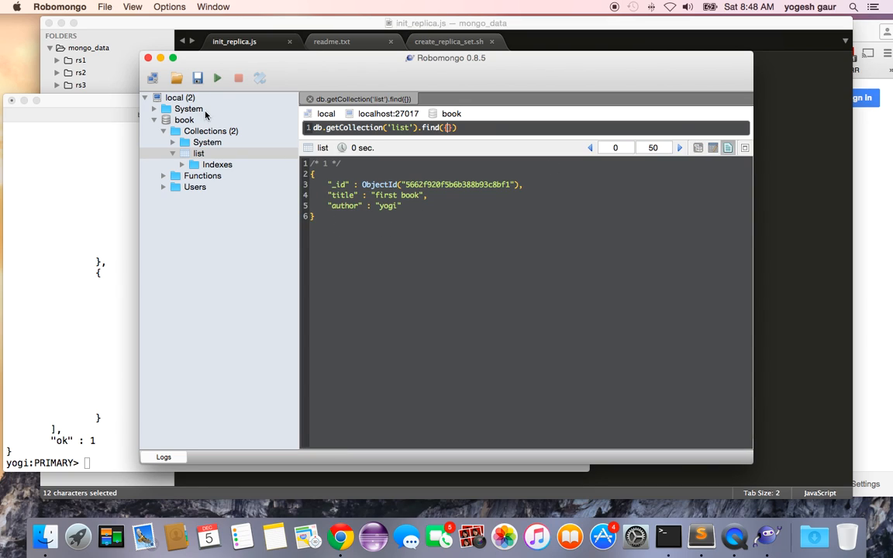
pyautogui.moveTo(217, 89)
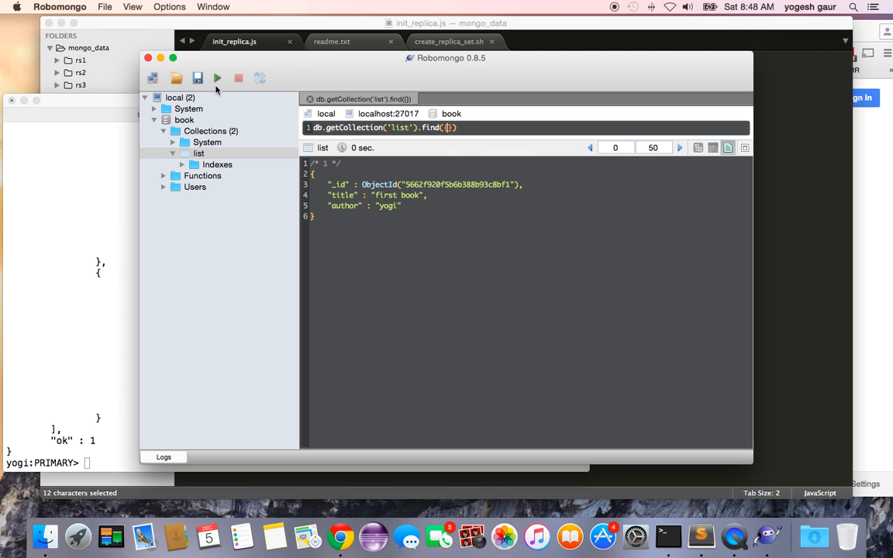
pyautogui.moveTo(149, 61)
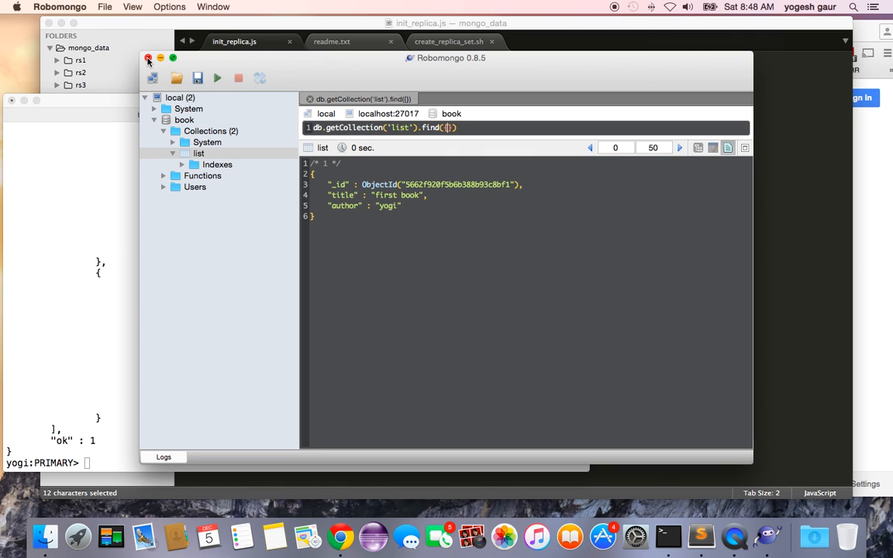
# Step: Close Robomongo and exit the mongo shell
pyautogui.click(60, 9)
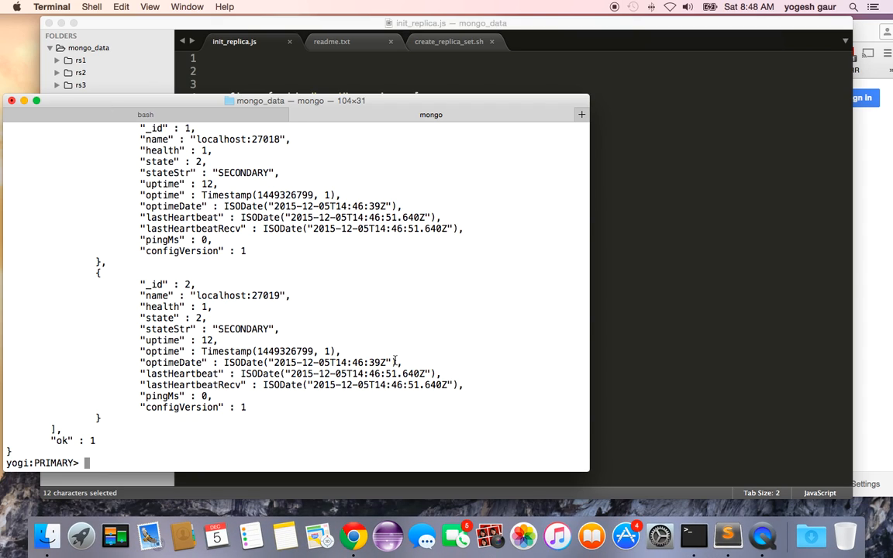
pyautogui.write('exit')
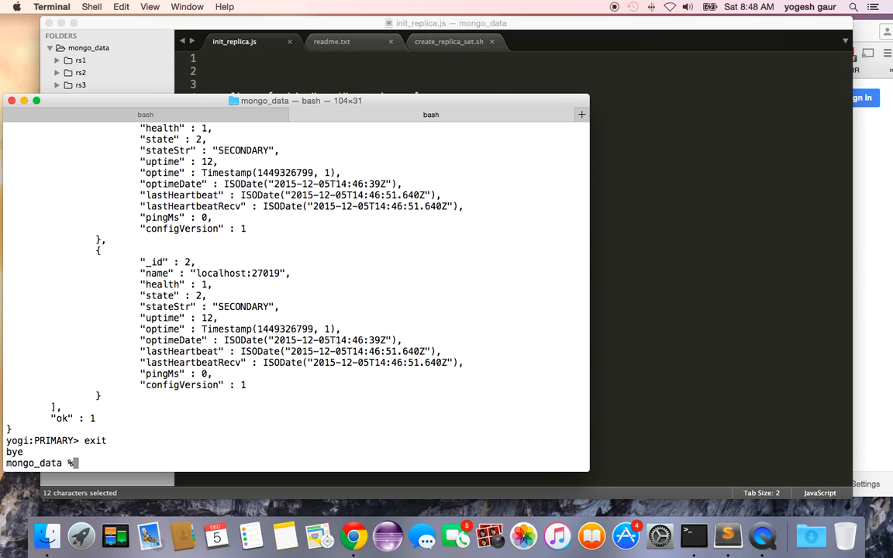
# Step: List the three running yogi mongod servers with ps -ef | grep mongod
pyautogui.write('ps')
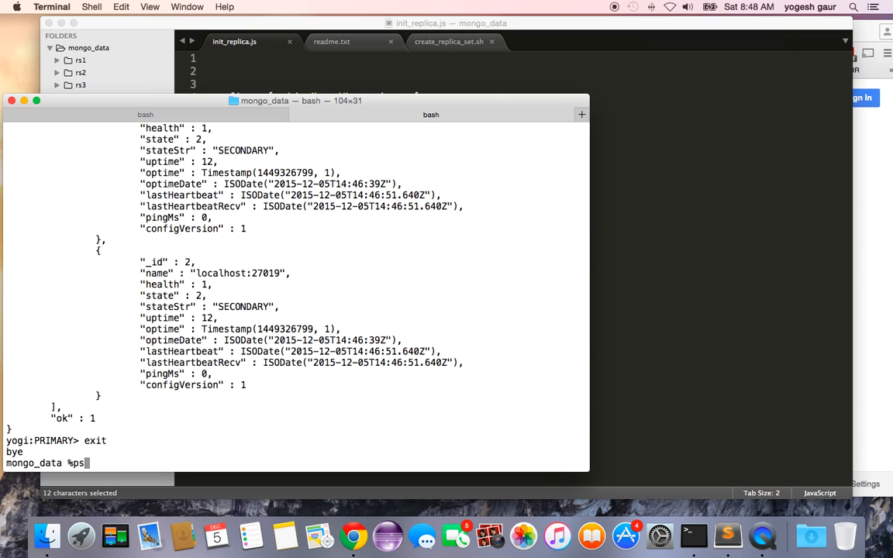
pyautogui.write('-ef')
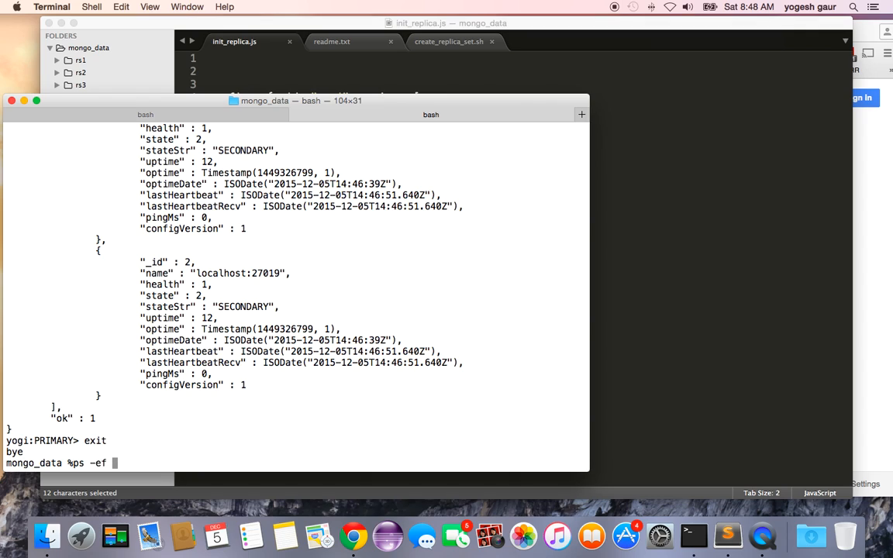
pyautogui.write('| grep mongod')
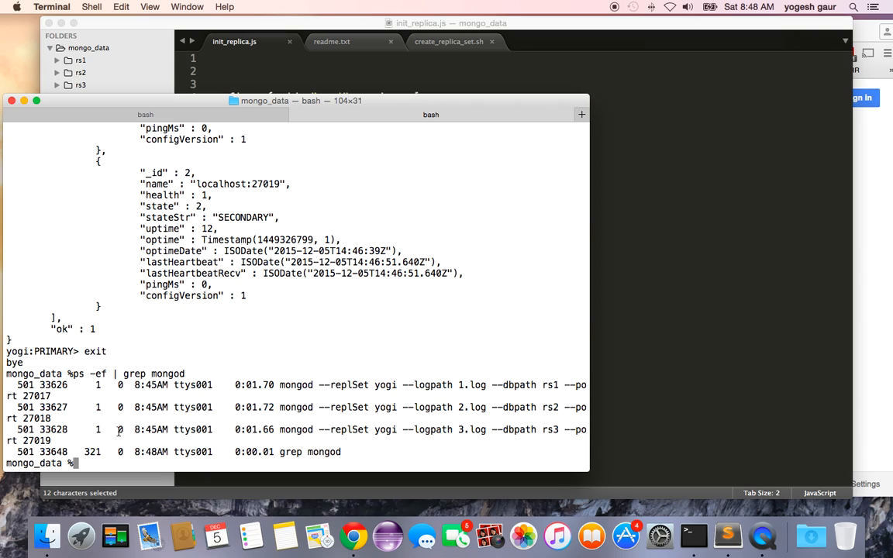
# Step: Kill PID 33626 (the 27017 primary) and confirm only 27018 and 27019 remain running
pyautogui.write('kill')
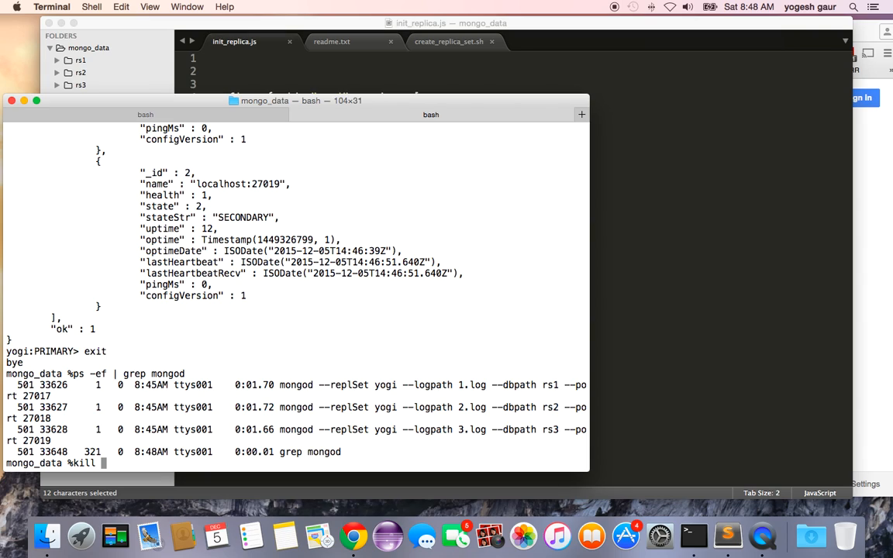
pyautogui.doubleClick(47, 384)
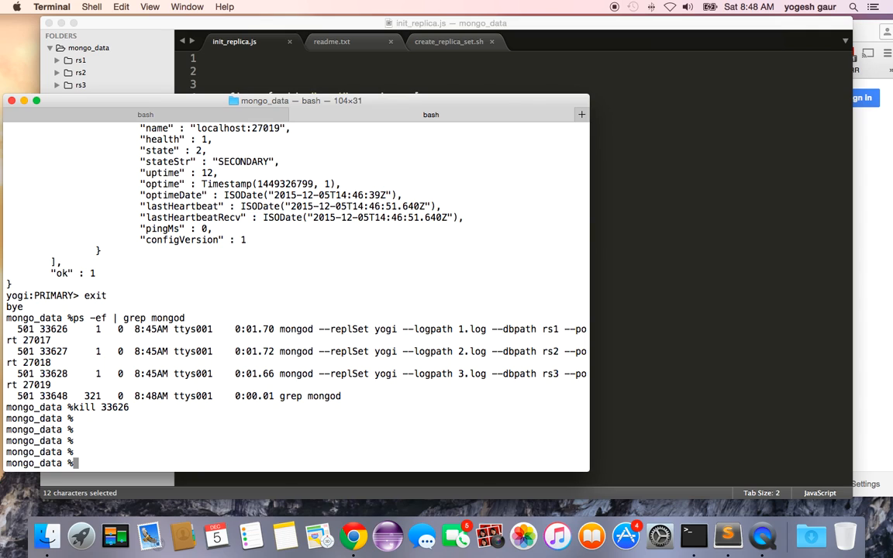
pyautogui.write('ps -ef | grep mongod')
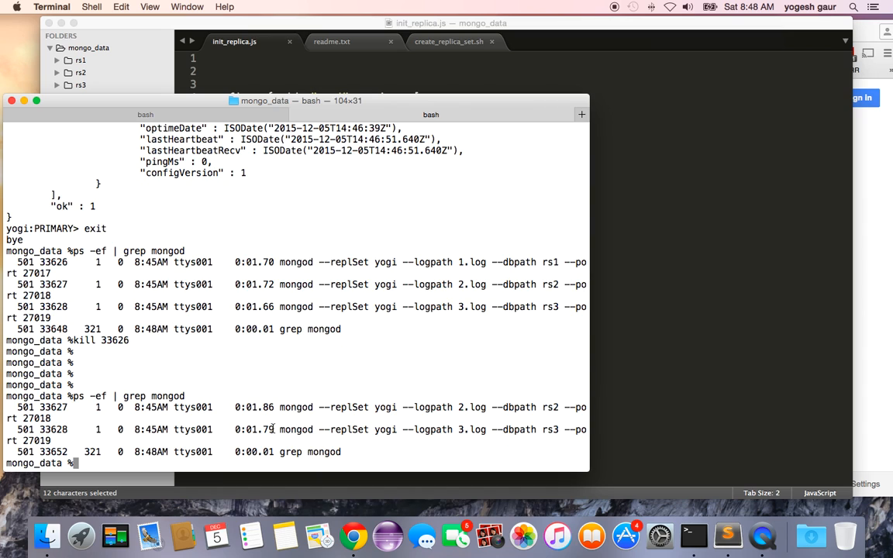
pyautogui.write('mong')
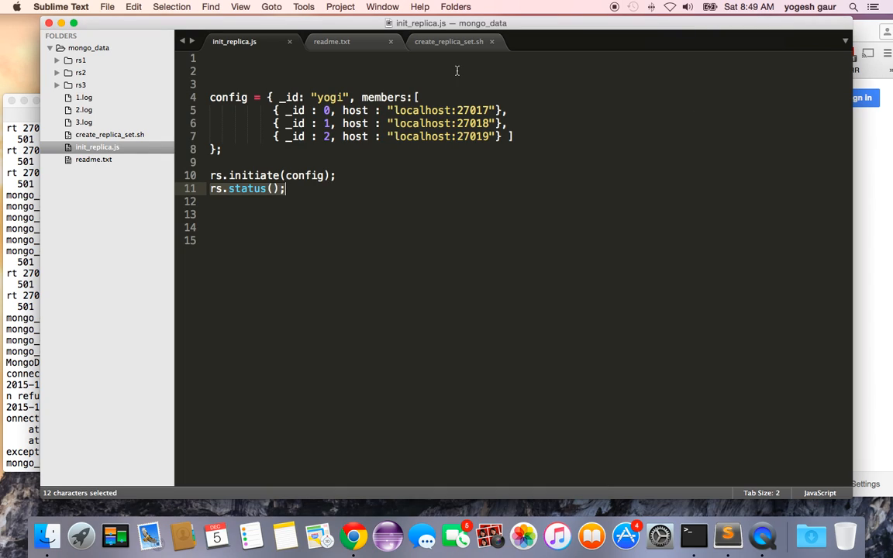
# Step: Copy the mongo --host yogi seed-list command from readme.txt and return to the shell
pyautogui.click(344, 40)
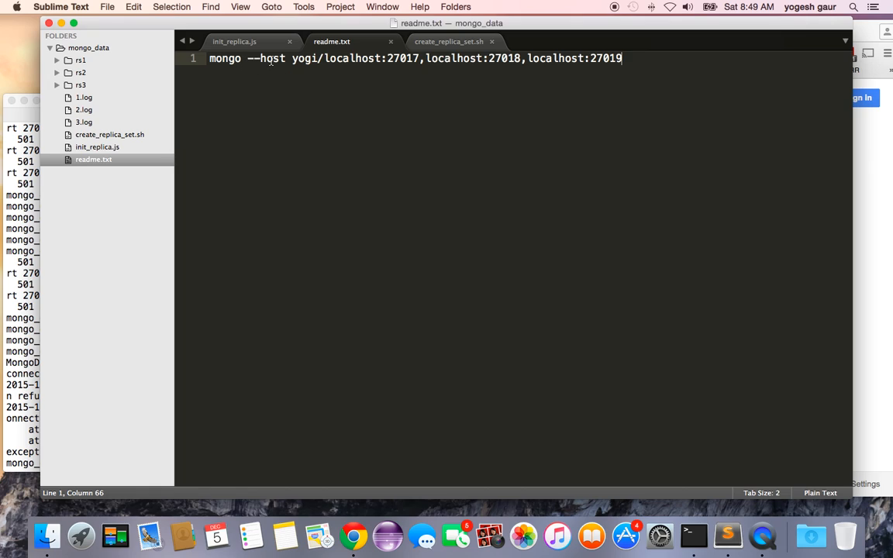
pyautogui.moveTo(318, 59)
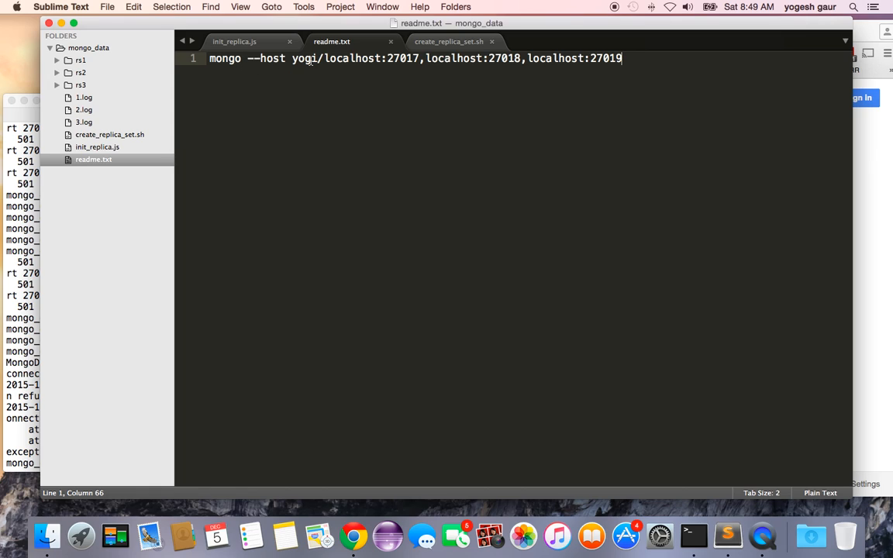
pyautogui.doubleClick(307, 59)
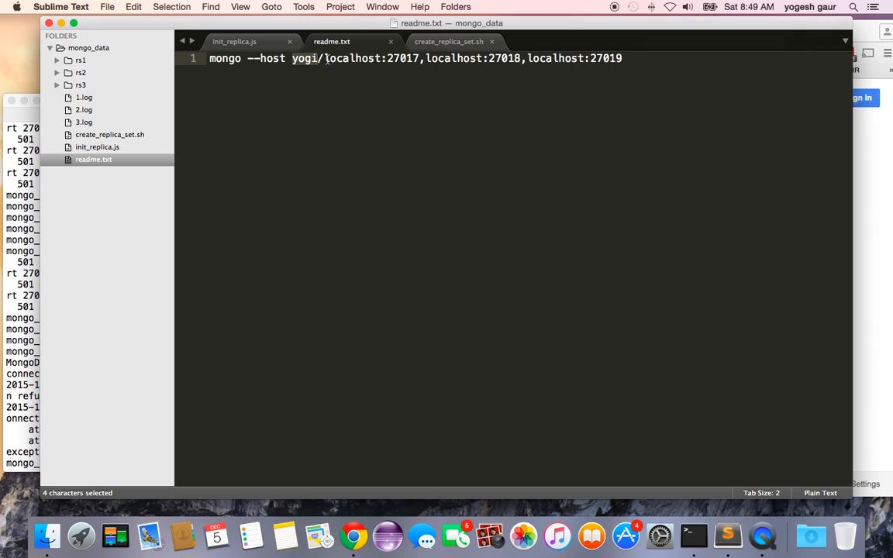
pyautogui.moveTo(324, 59); pyautogui.dragTo(620, 59)
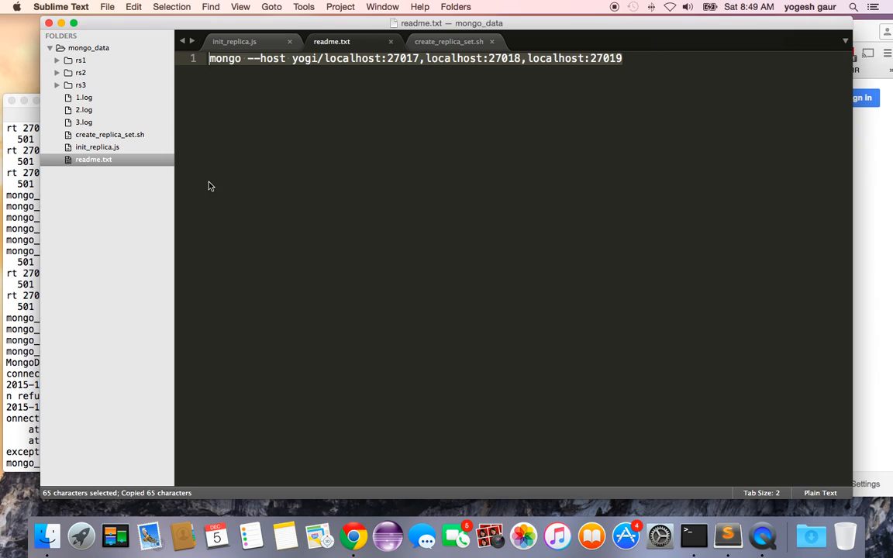
pyautogui.click(695, 537)
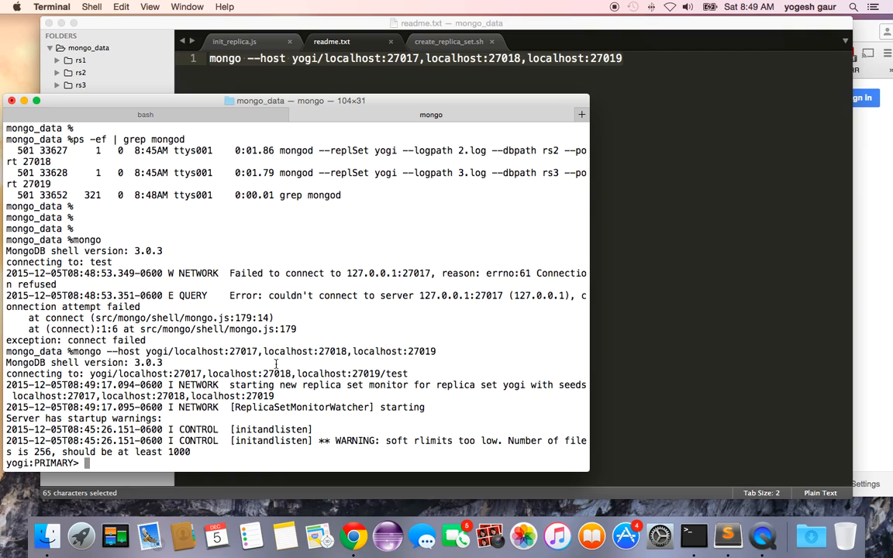
# Step: Show rs.status() output: localhost:27017 unreachable, 27018 SECONDARY, 27019 now PRIMARY
pyautogui.write('r')
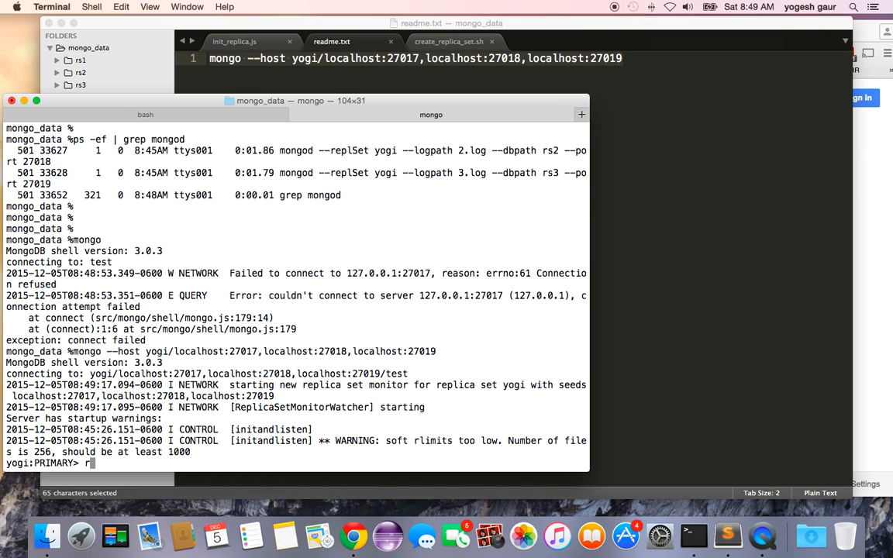
pyautogui.write('s.status()')
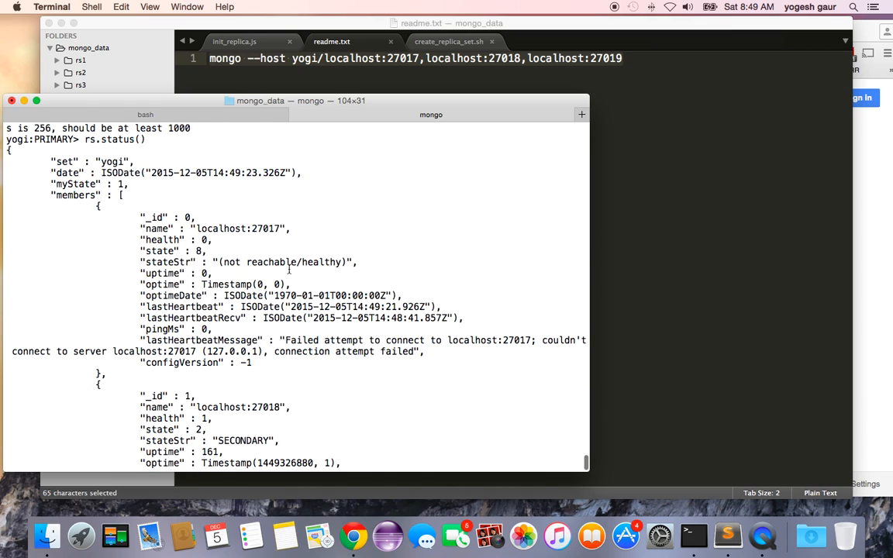
pyautogui.scroll(-3)
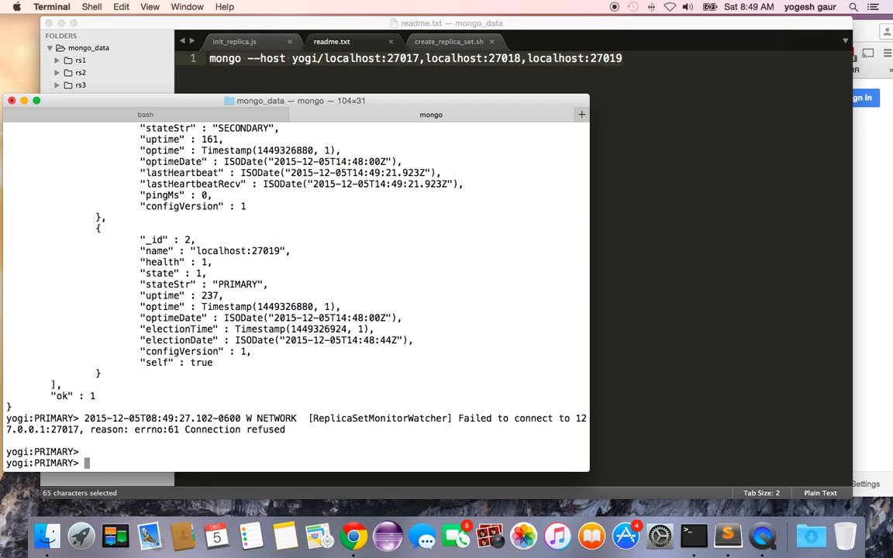
# Step: Exit the mongo shell and switch away from Terminal
pyautogui.write('exit')
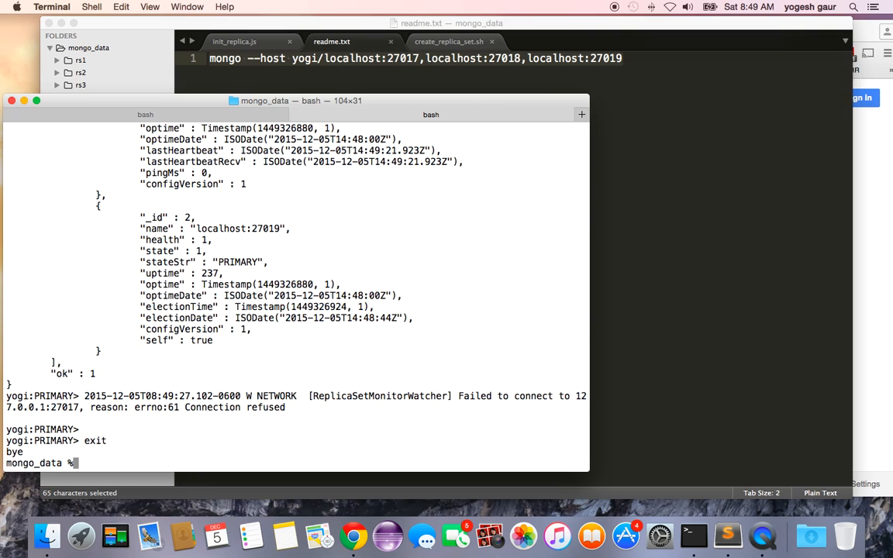
pyautogui.press('Cmd+Tab')
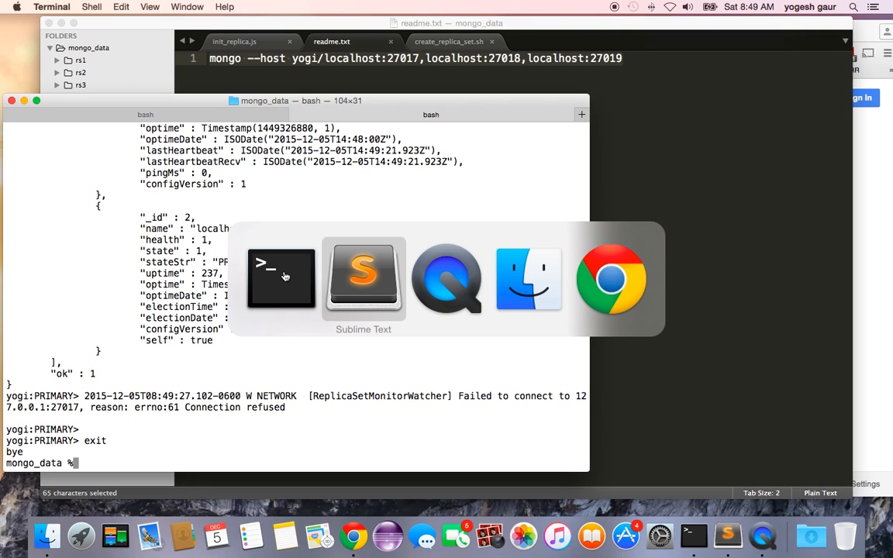
# Step: Repoint Robomongo's local connection to localhost:27019, save it and connect to the book database
pyautogui.click(363, 279)
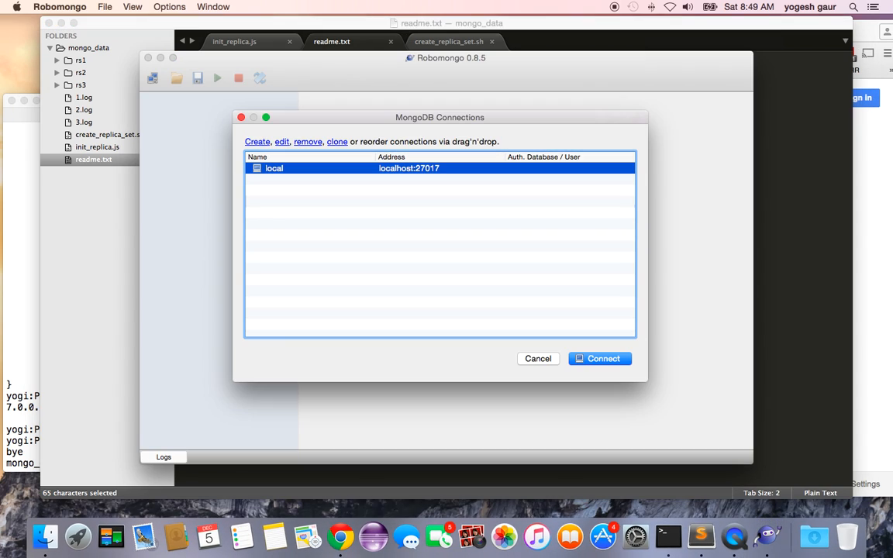
pyautogui.moveTo(445, 193)
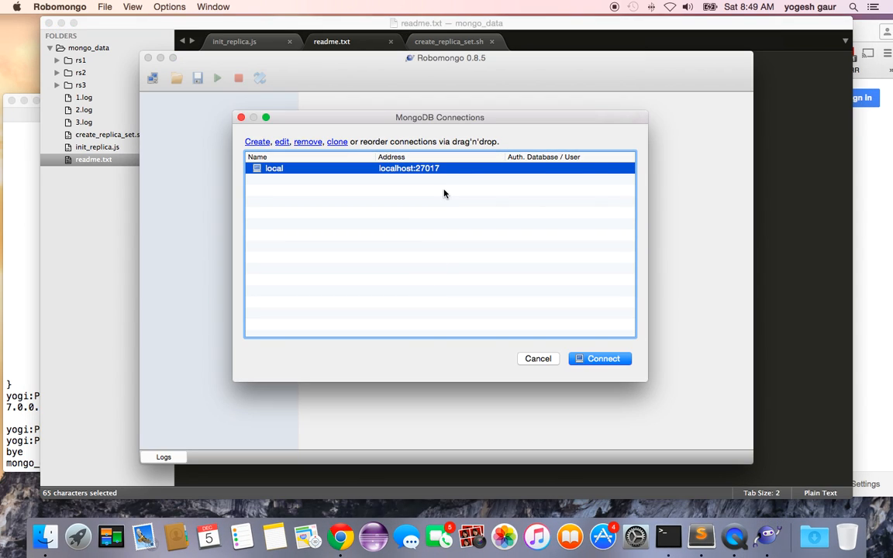
pyautogui.moveTo(299, 154)
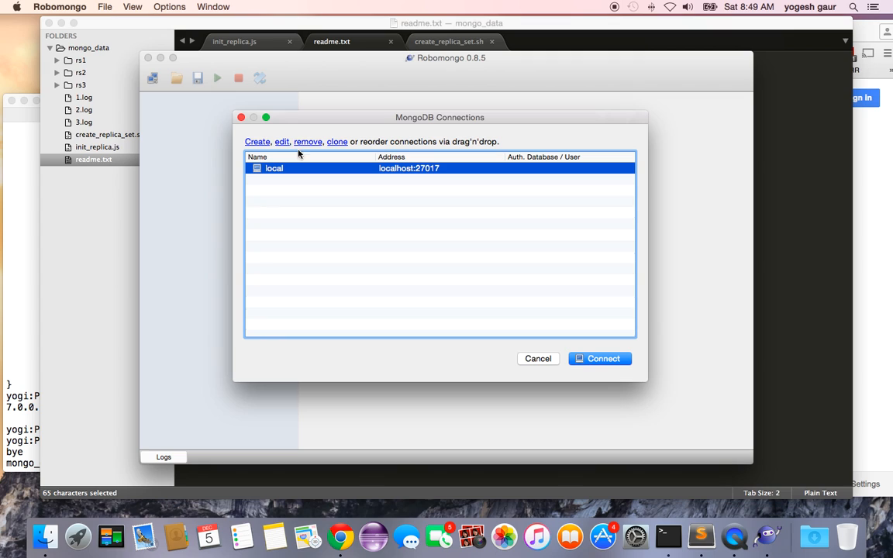
pyautogui.click(282, 141)
pyautogui.write('27019')
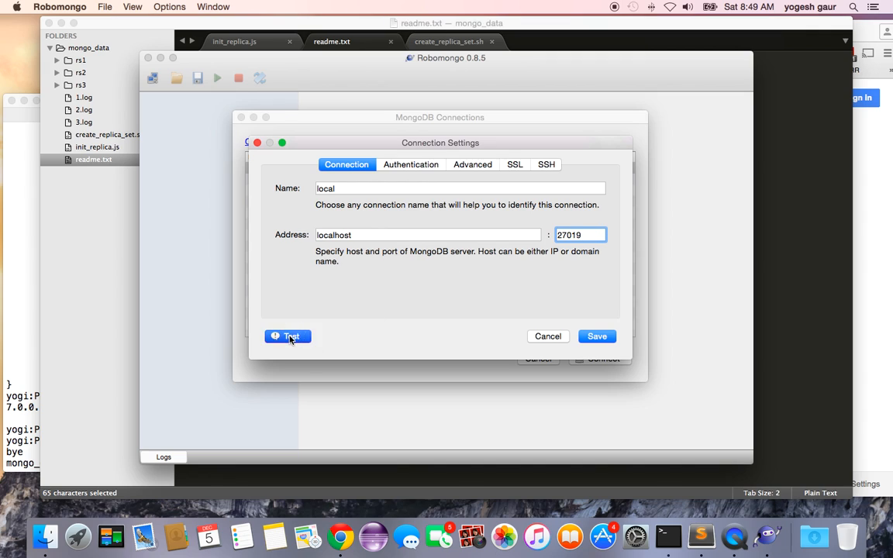
pyautogui.moveTo(608, 341)
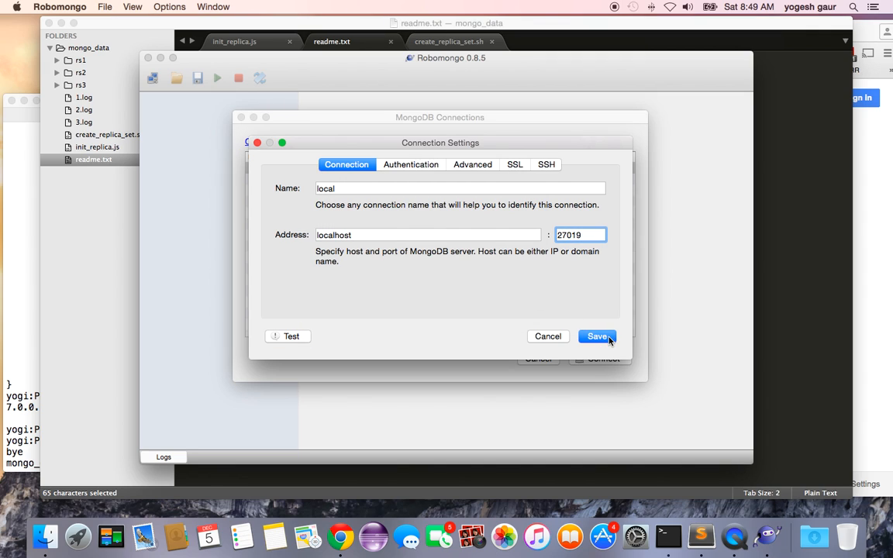
pyautogui.click(596, 336)
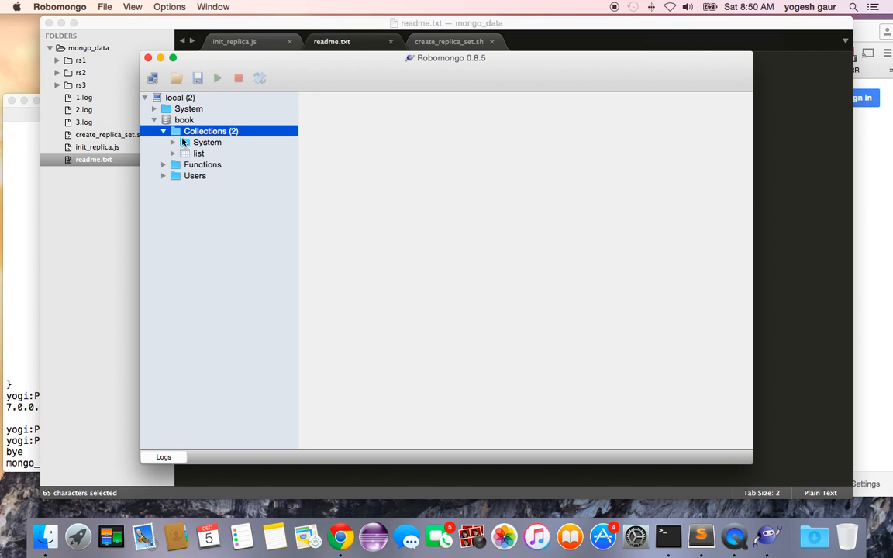
# Step: View the list collection's 'first book' document and open a new shell on the book database
pyautogui.doubleClick(199, 153)
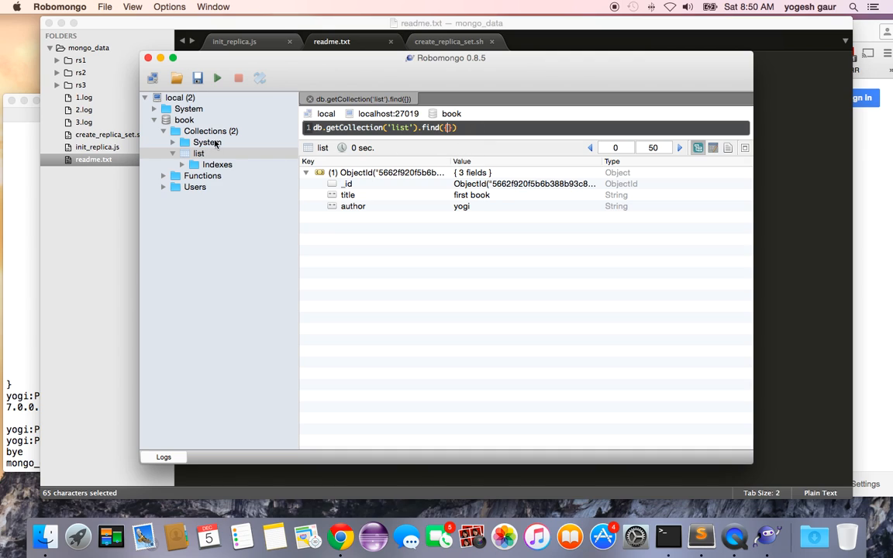
pyautogui.rightClick(184, 121)
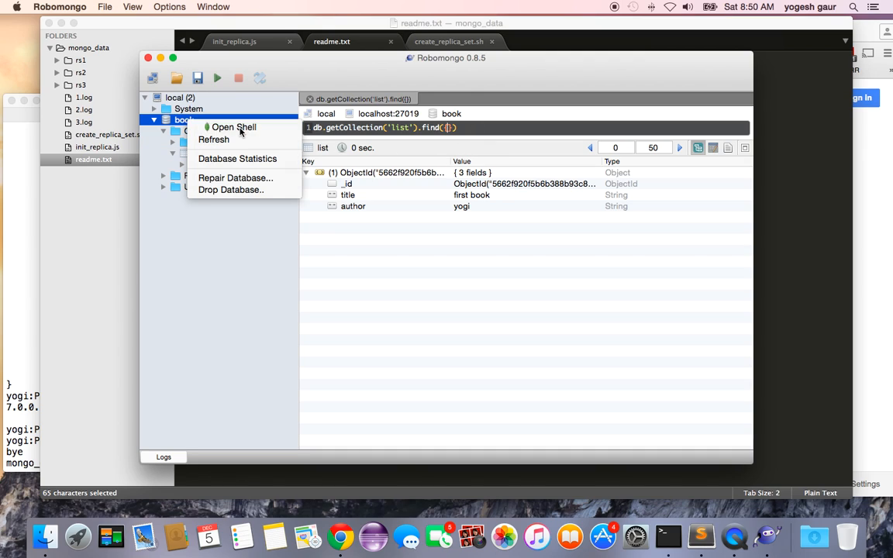
pyautogui.click(232, 127)
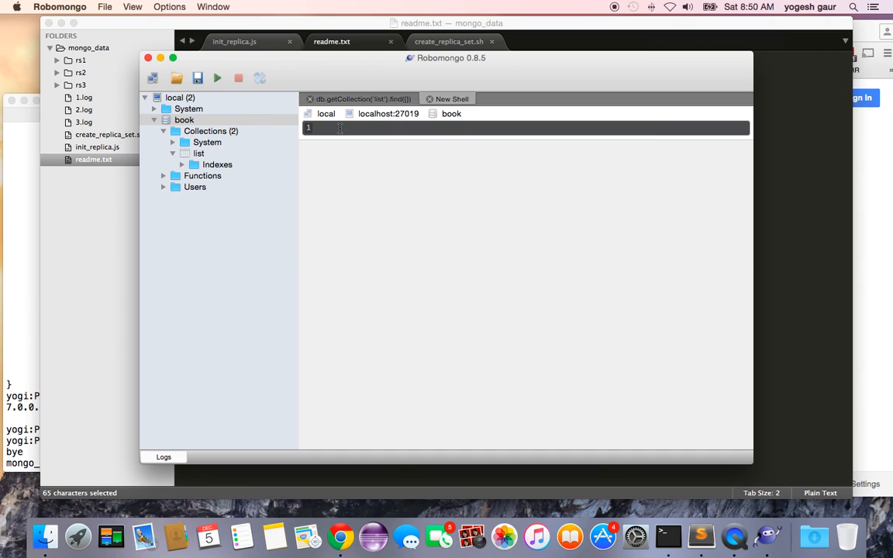
# Step: Run rs.status() in the book shell and show the yogi set result as raw text
pyautogui.write('rs.s')
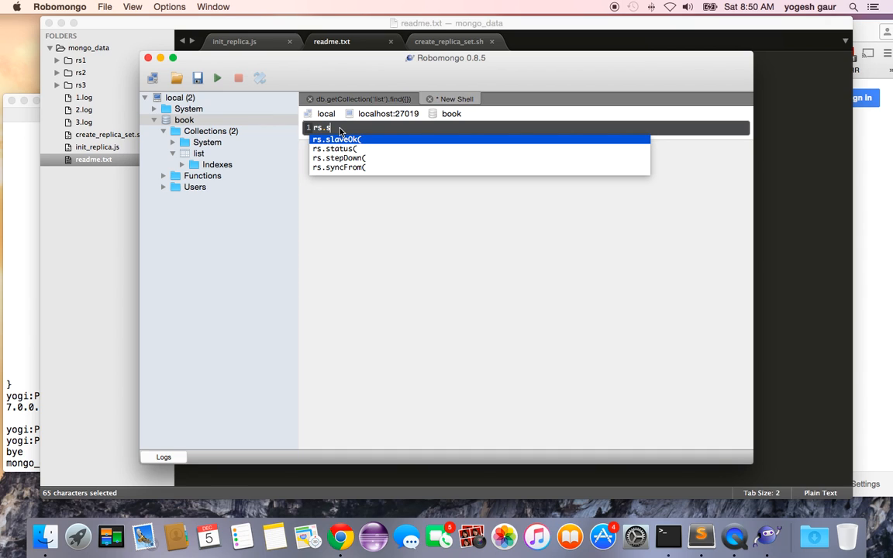
pyautogui.click(338, 149)
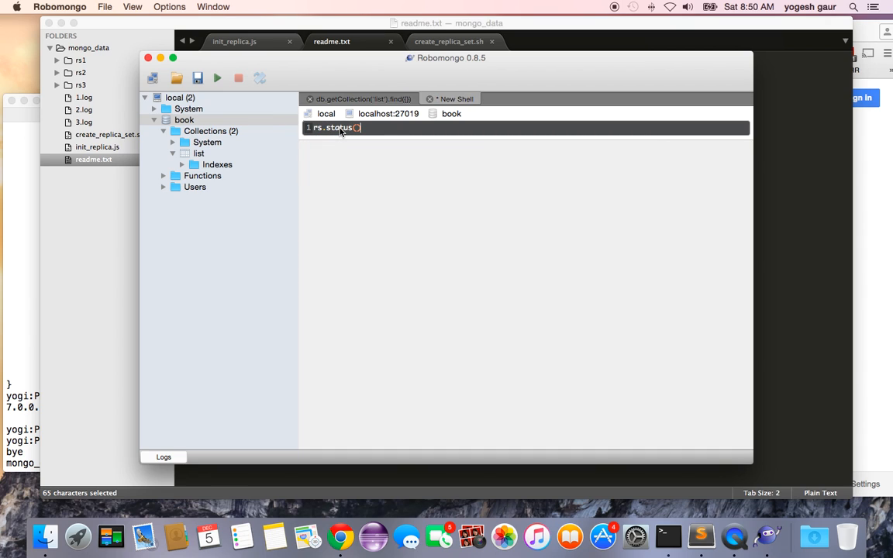
pyautogui.click(218, 77)
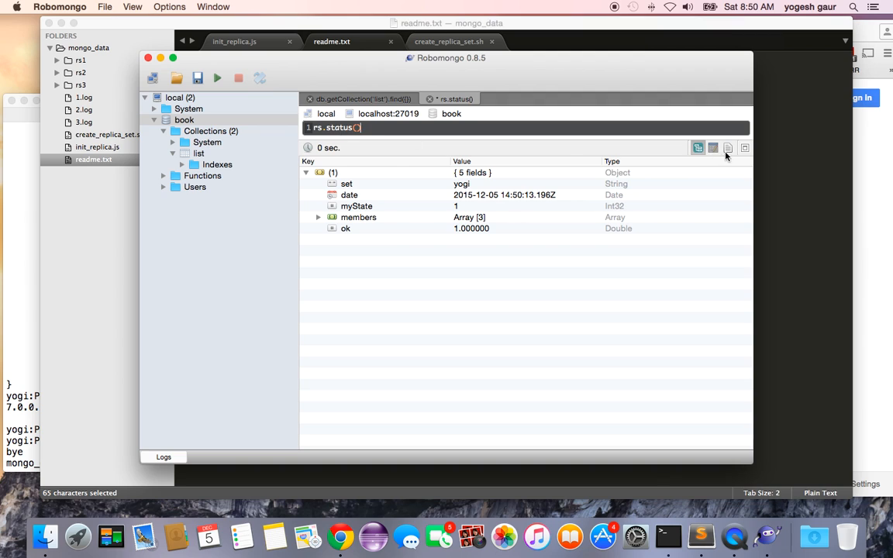
pyautogui.click(727, 149)
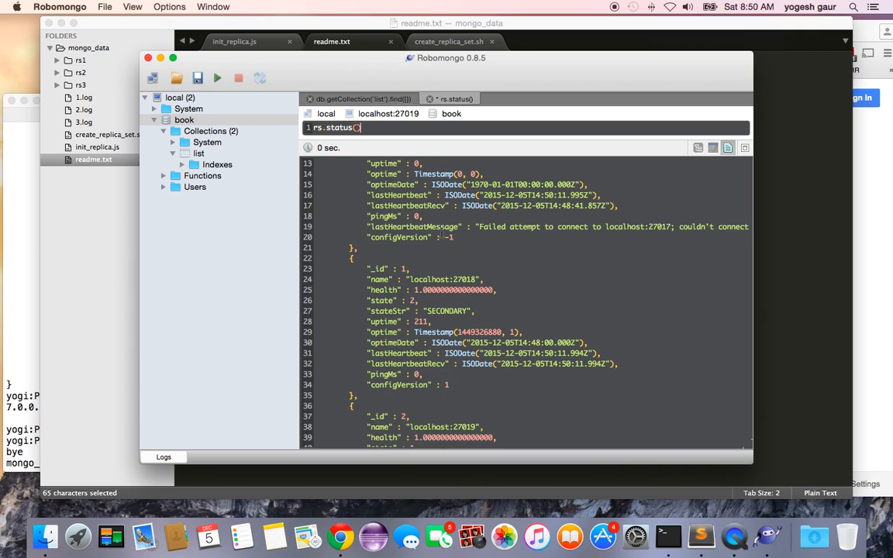
pyautogui.scroll(-3)
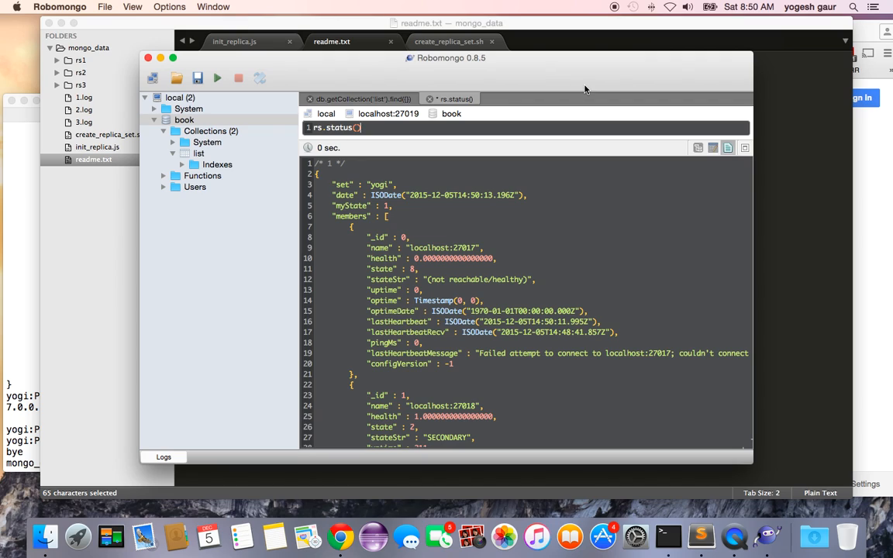
pyautogui.moveTo(617, 8)
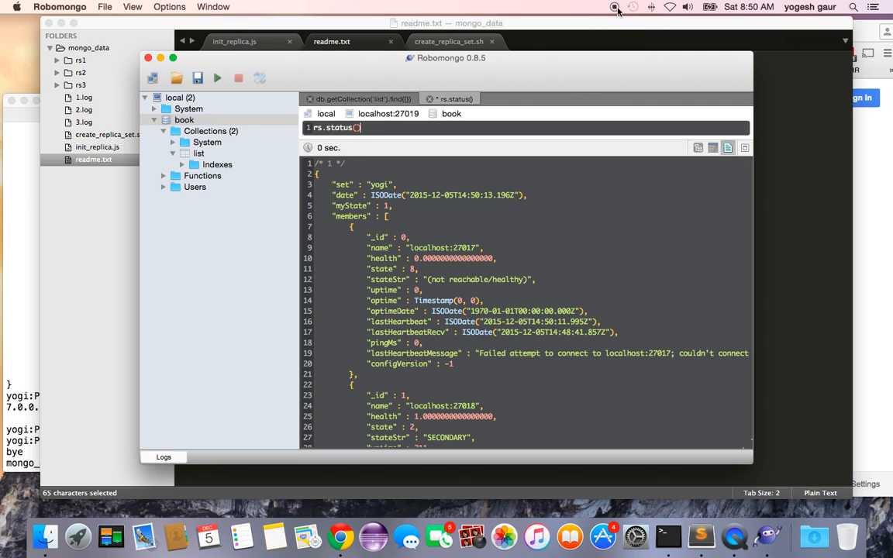
pyautogui.moveTo(611, 12)
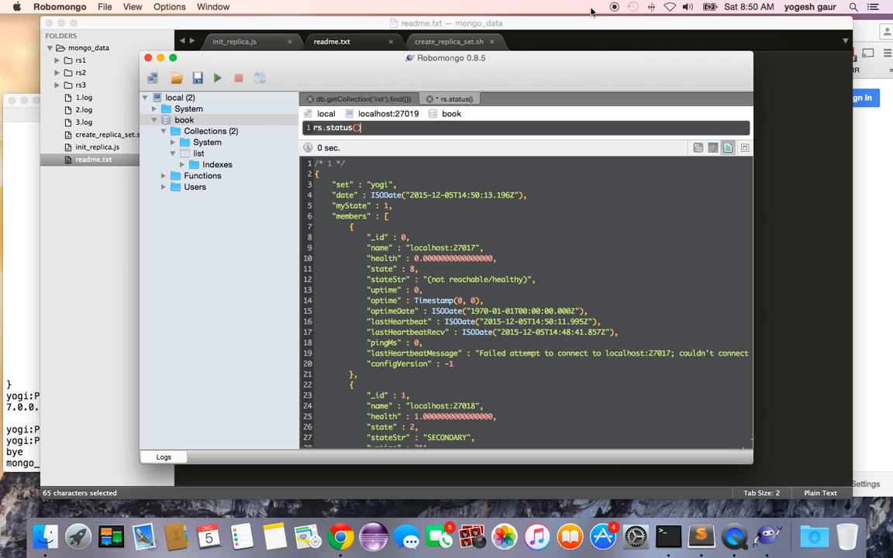
# Step: Switch over to the Chrome browser
pyautogui.click(335, 532)
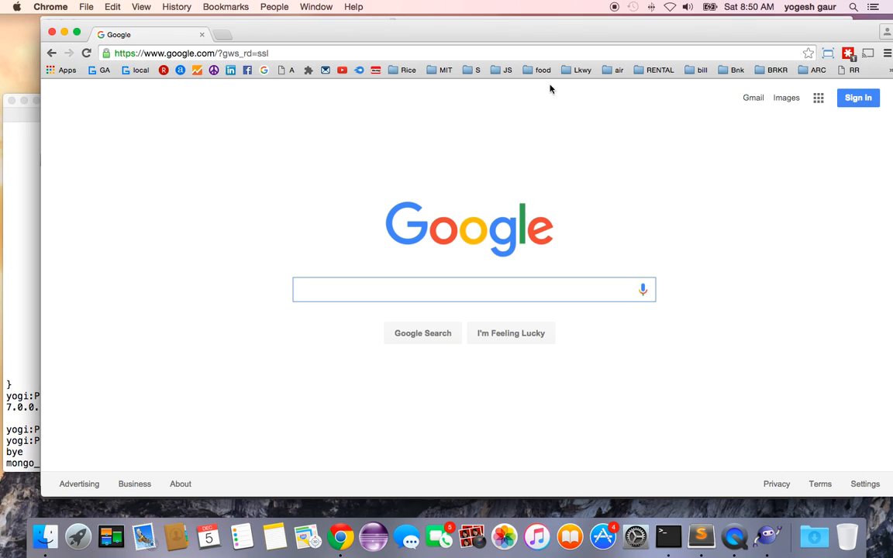
# Step: Start a Google search typing 'gaur ass', with autocomplete suggestions appearing
pyautogui.click(335, 290)
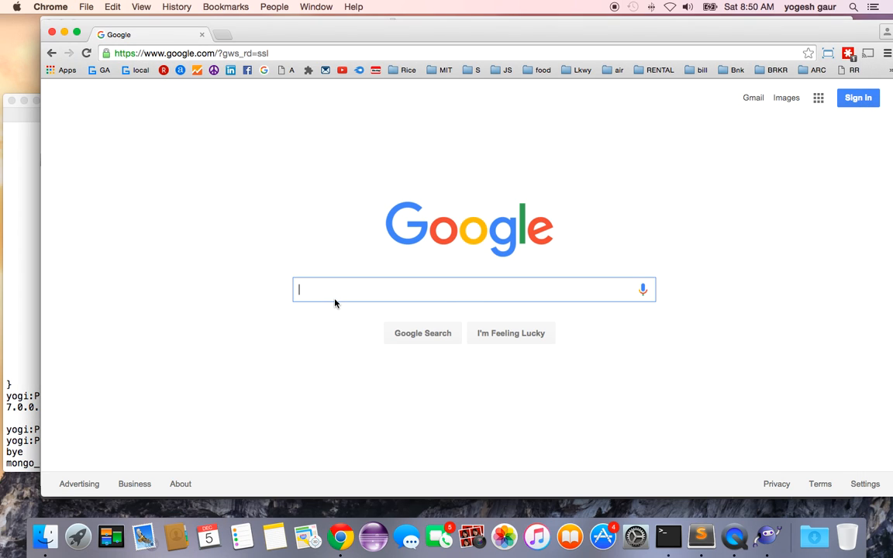
pyautogui.write('gaur ass')
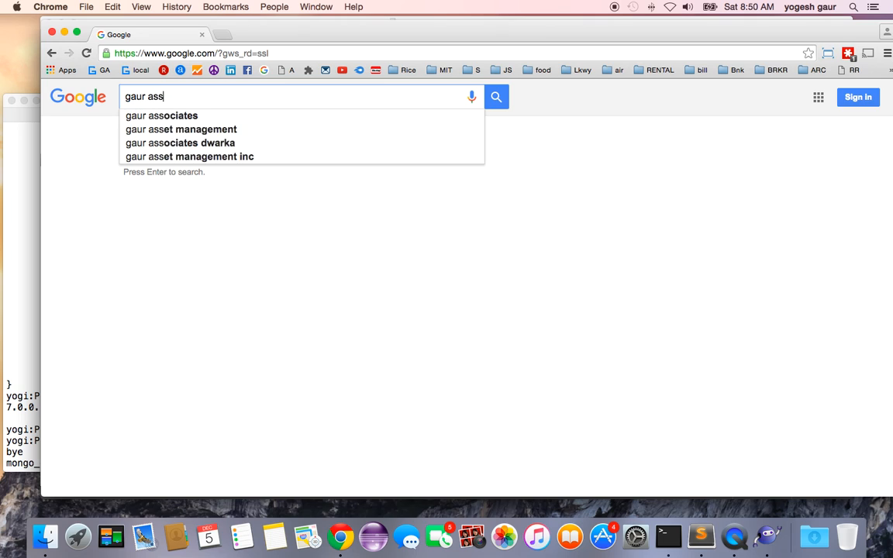